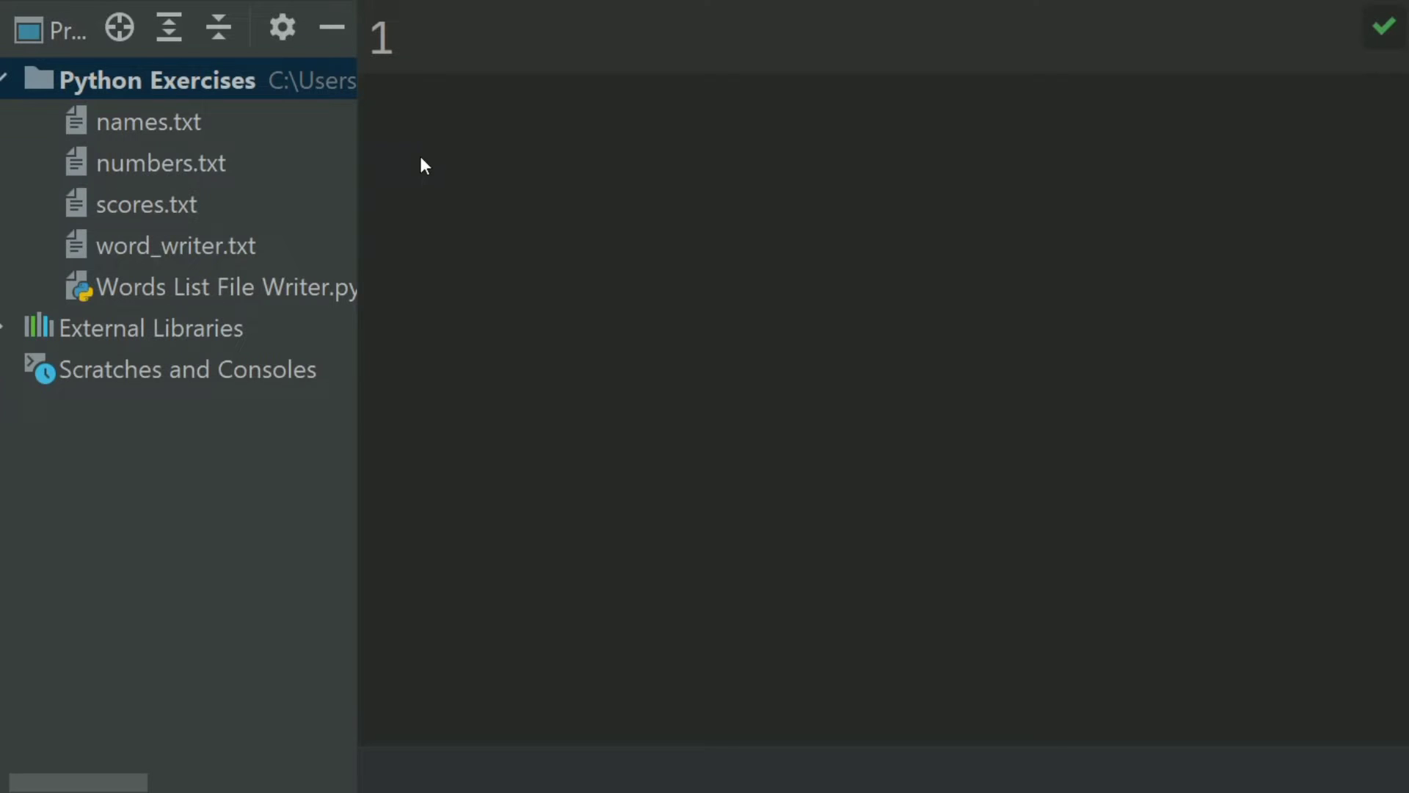
Select word_writer.txt, then open Words List File Writer.py in the editor.
click(176, 245)
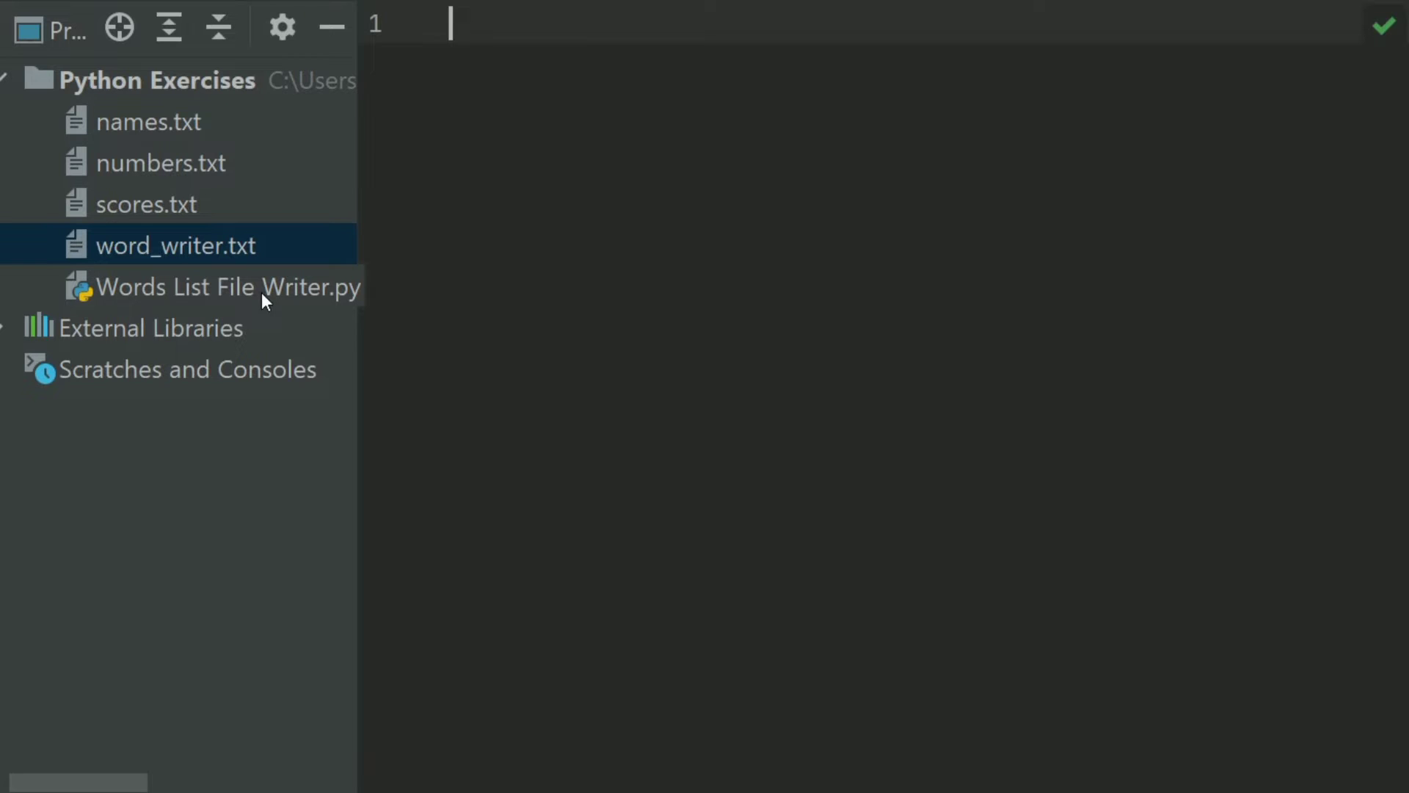
click(225, 287)
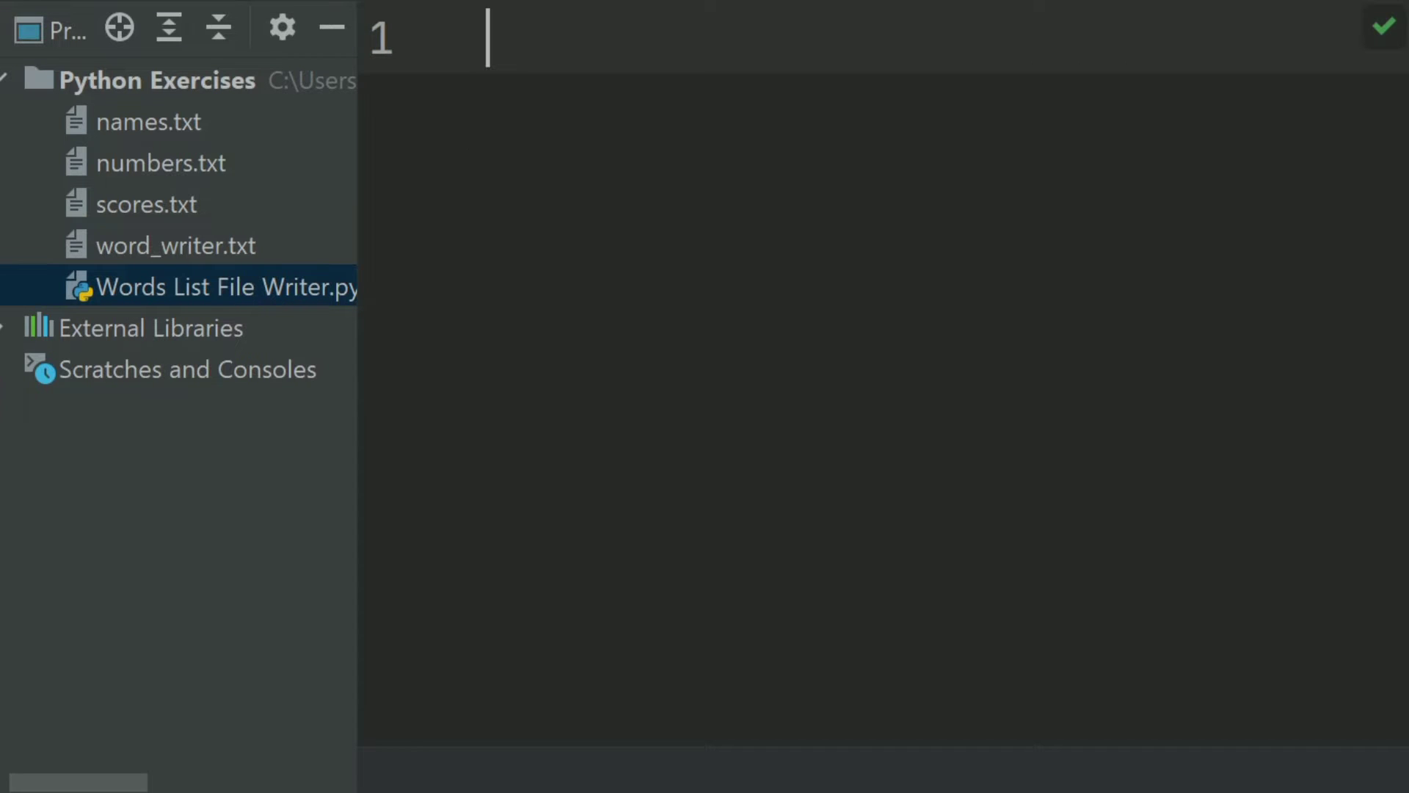
mouse_move(539, 90)
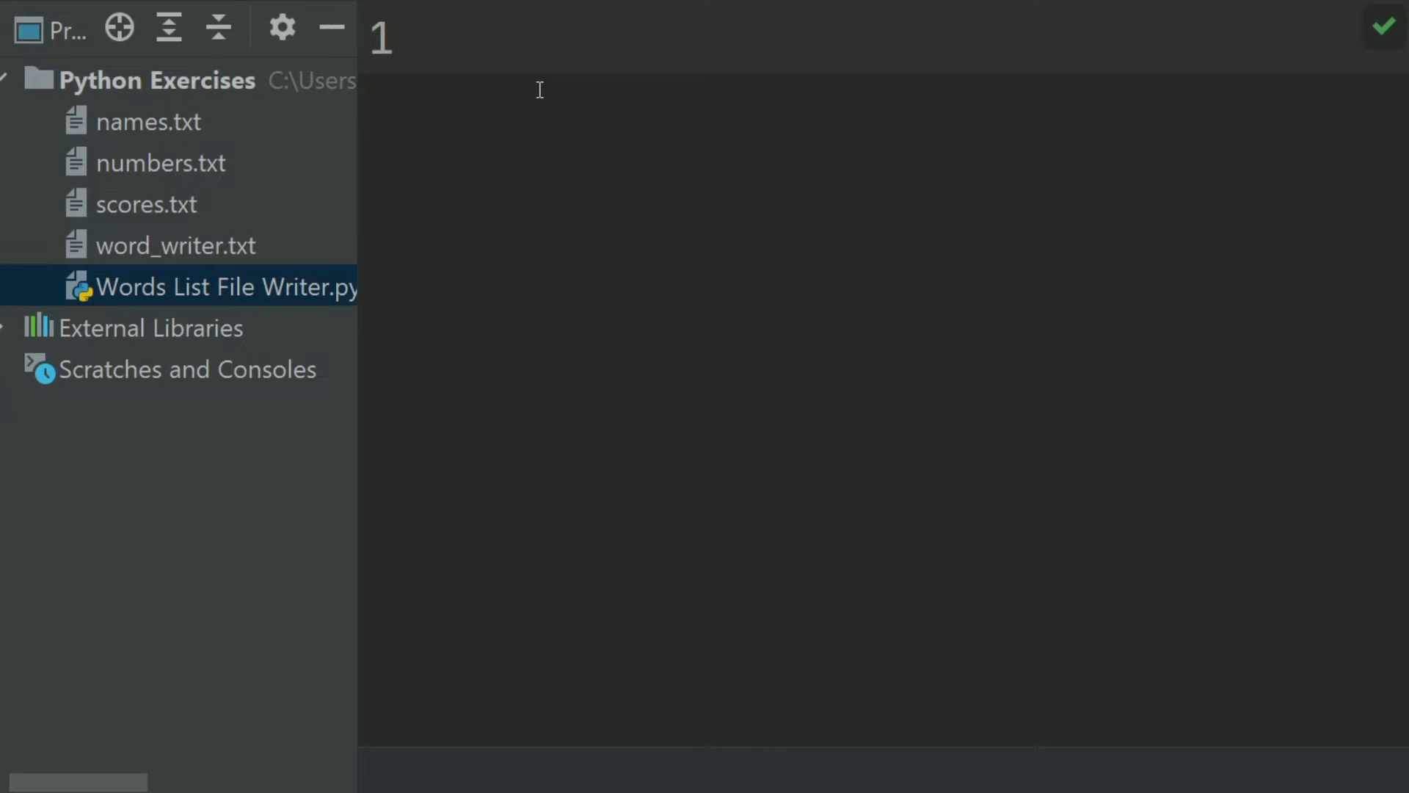
Define main() whose first line sets file = open("word_writer.txt", 'w').
click(332, 27)
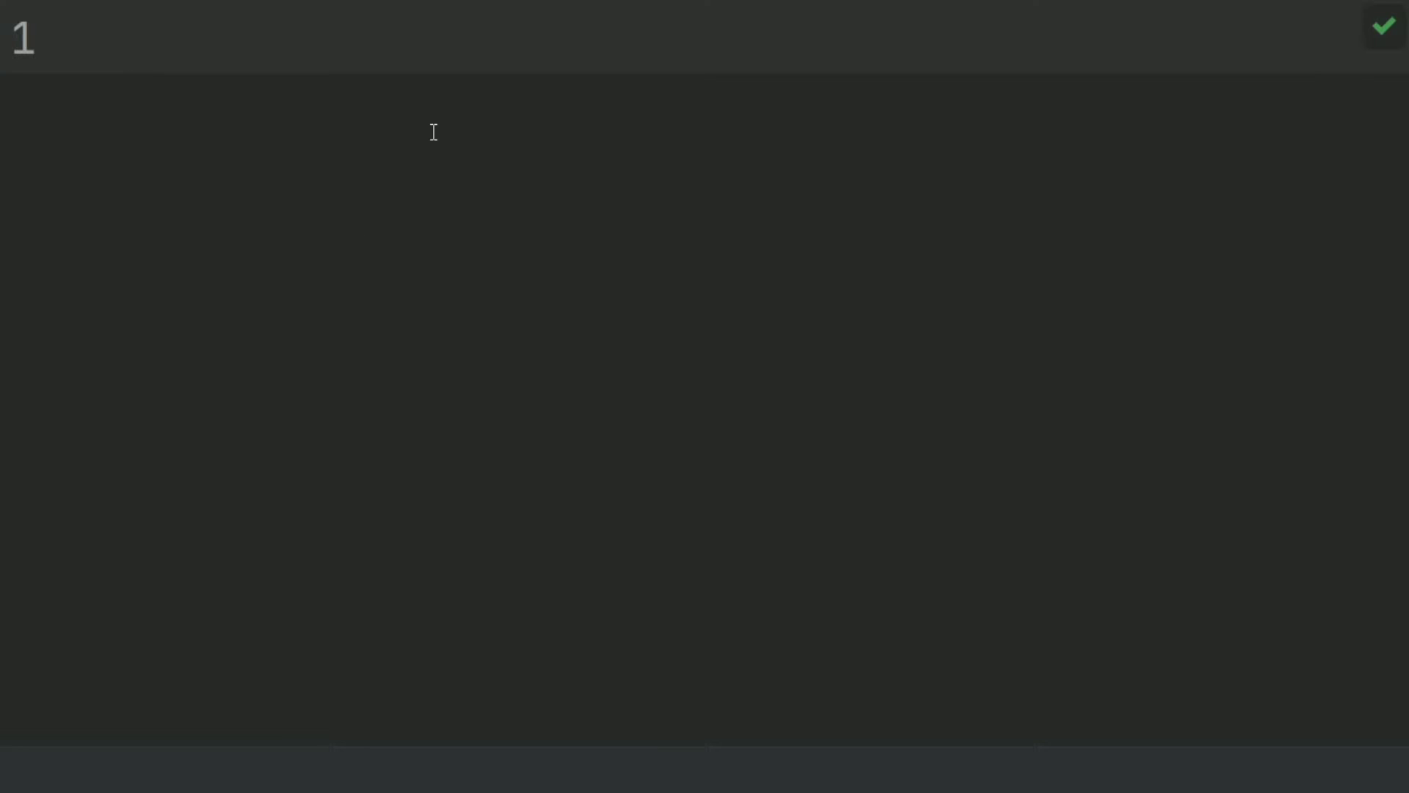
text(def mai)
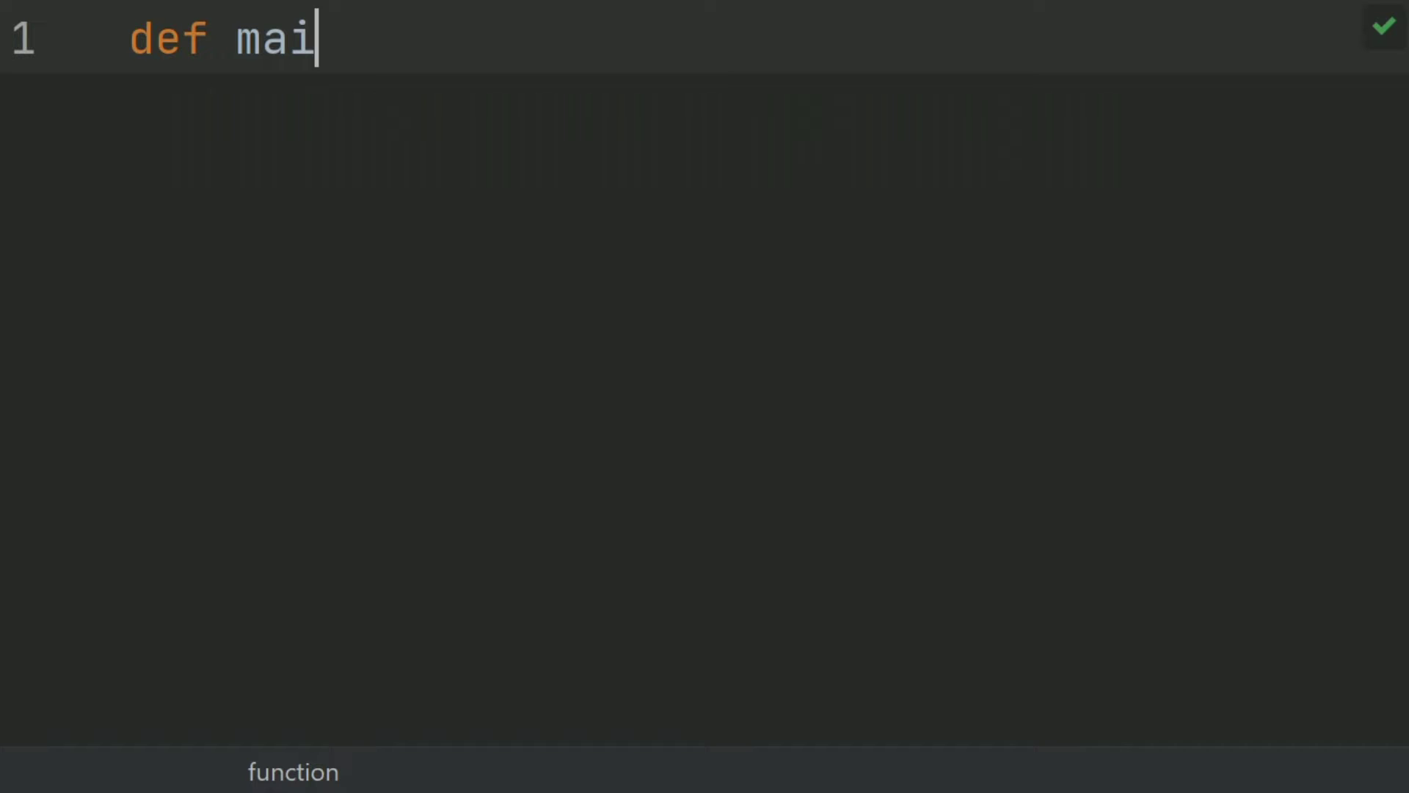
text(n():)
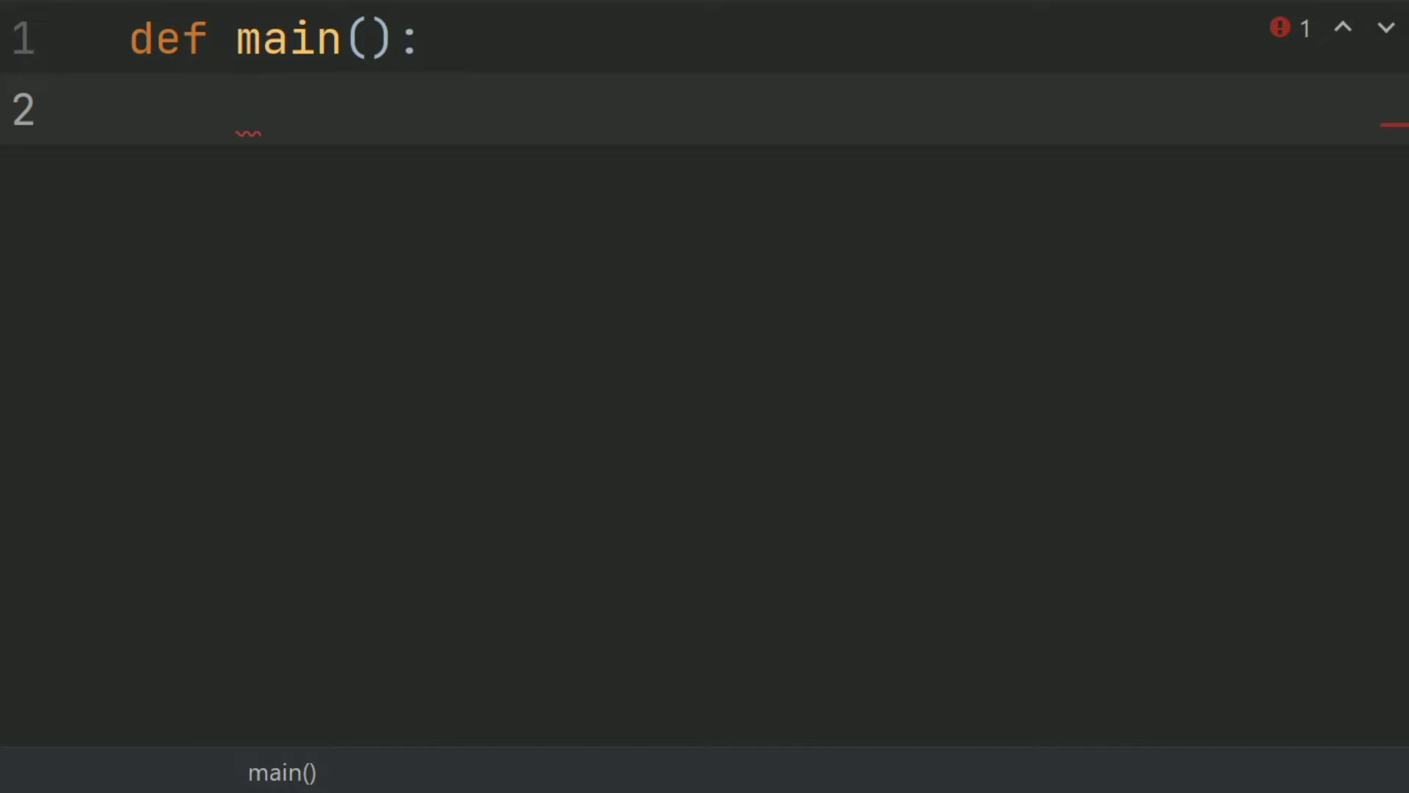
text(file =)
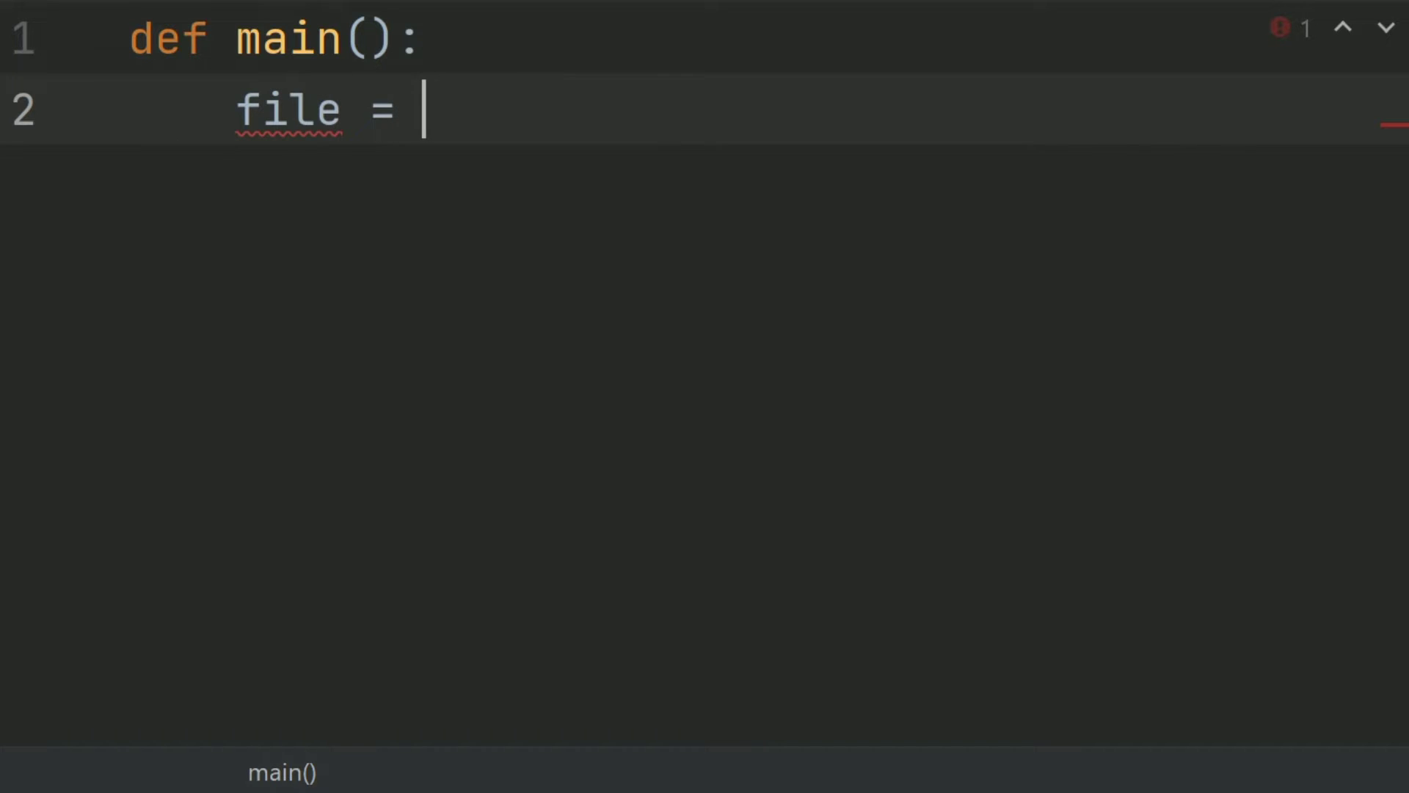
text(open(")
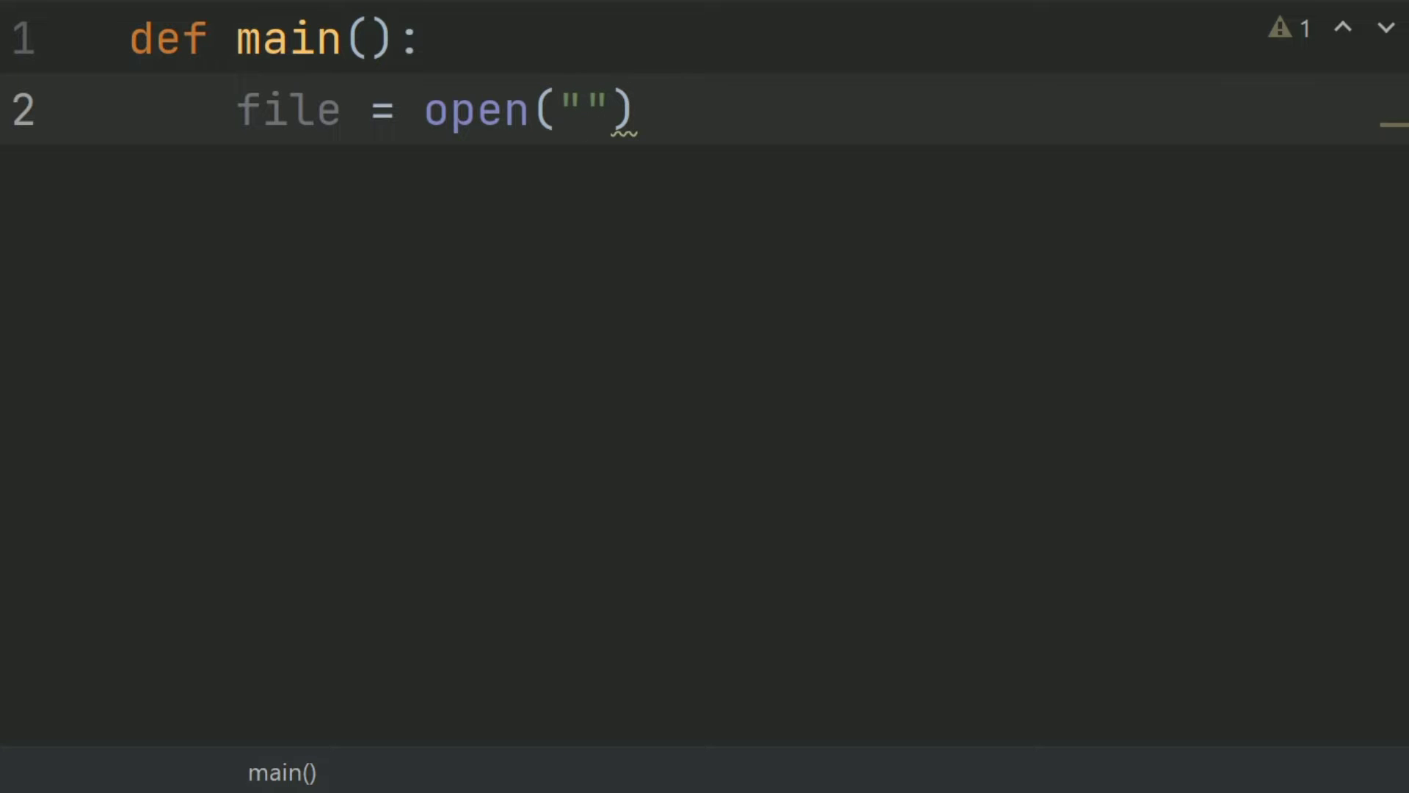
text(word_writer.txt)
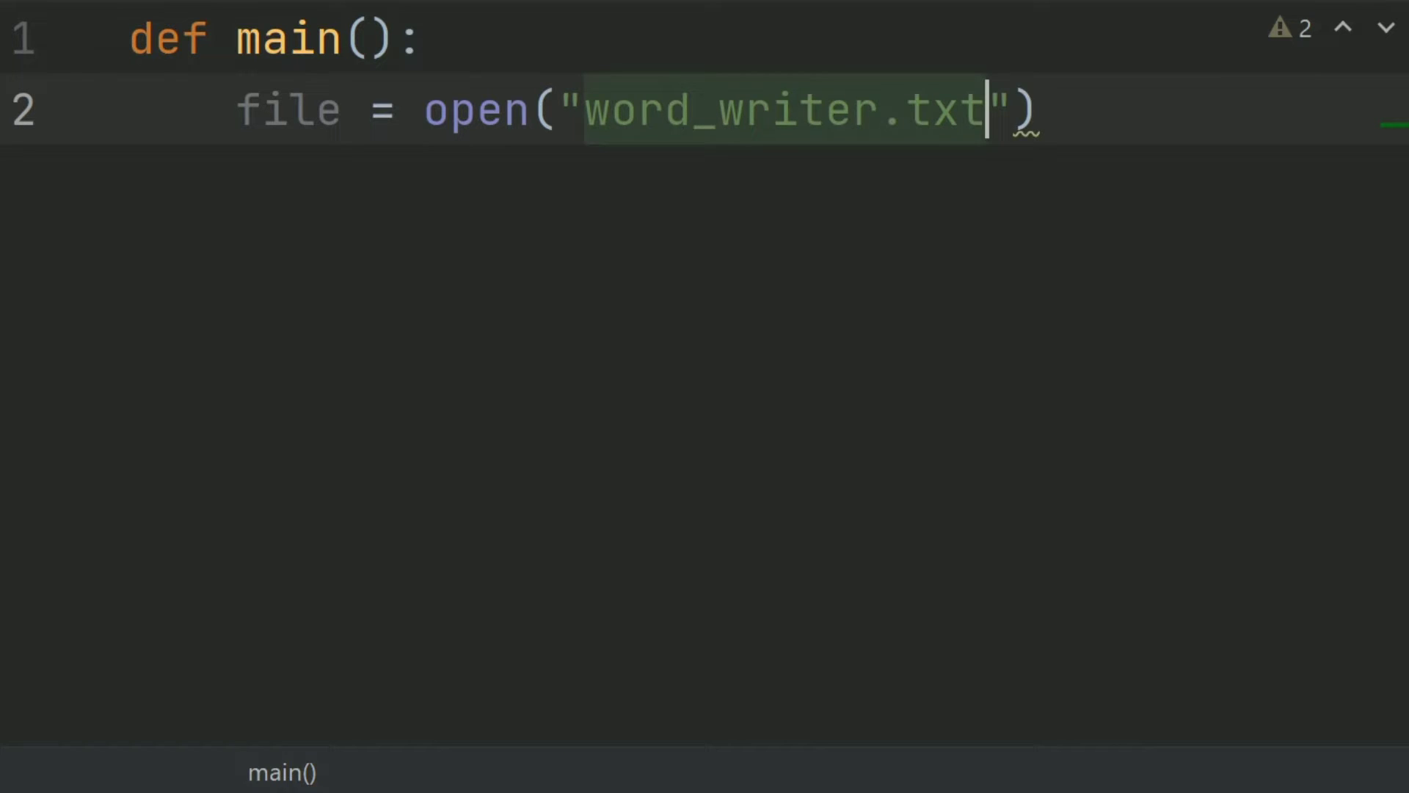
text(.)
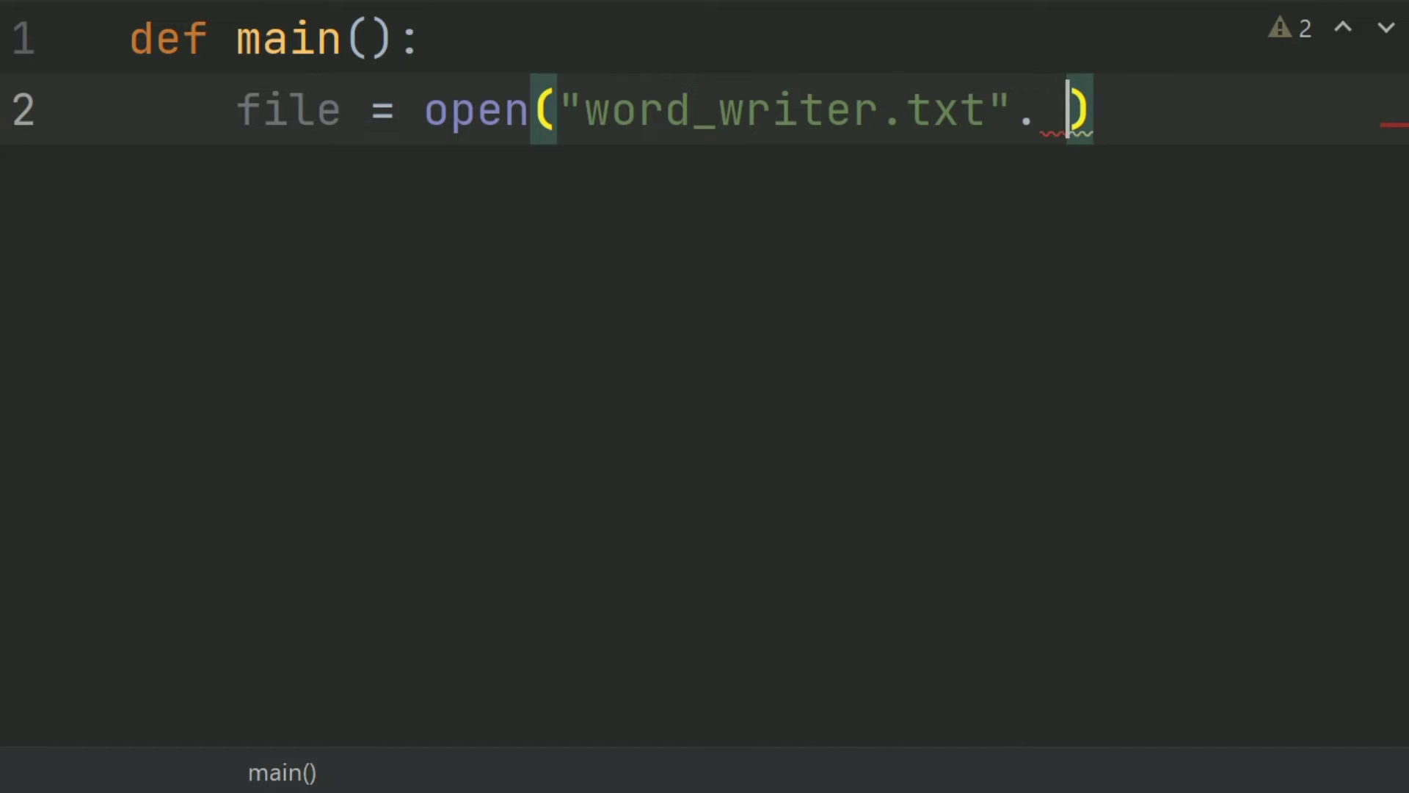
key(Backspace)
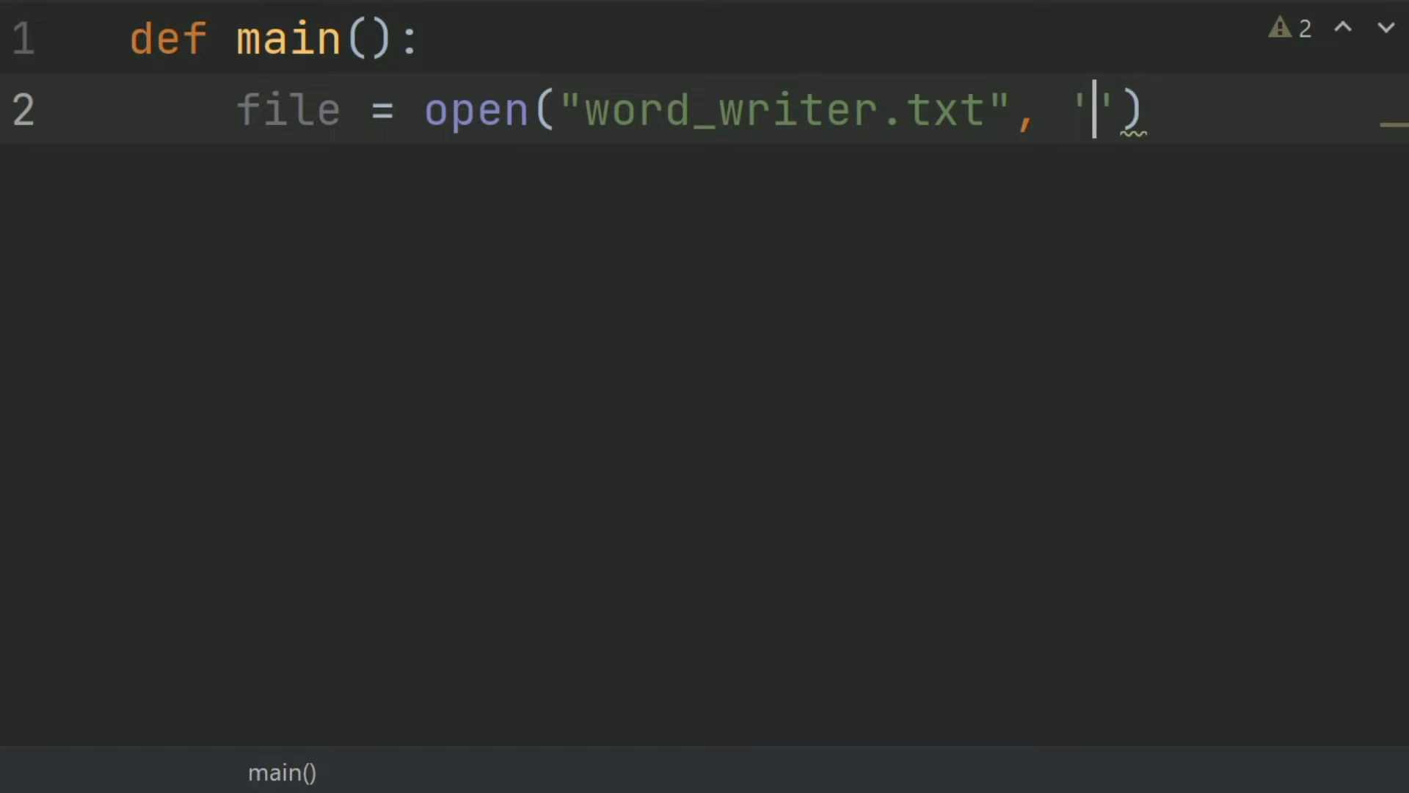
text(w)
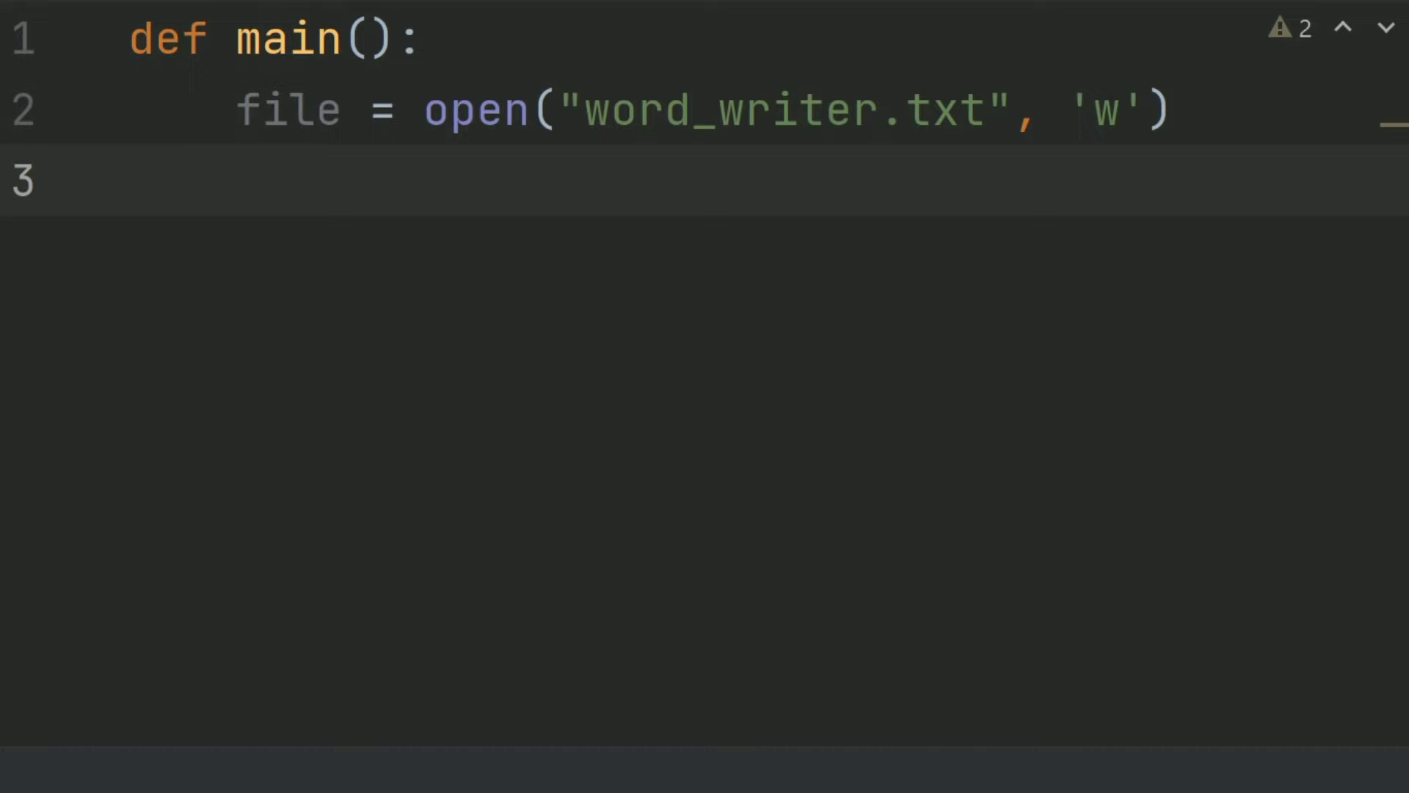
Add number = int(input("how many words you want to write:")) on line 3.
text(number)
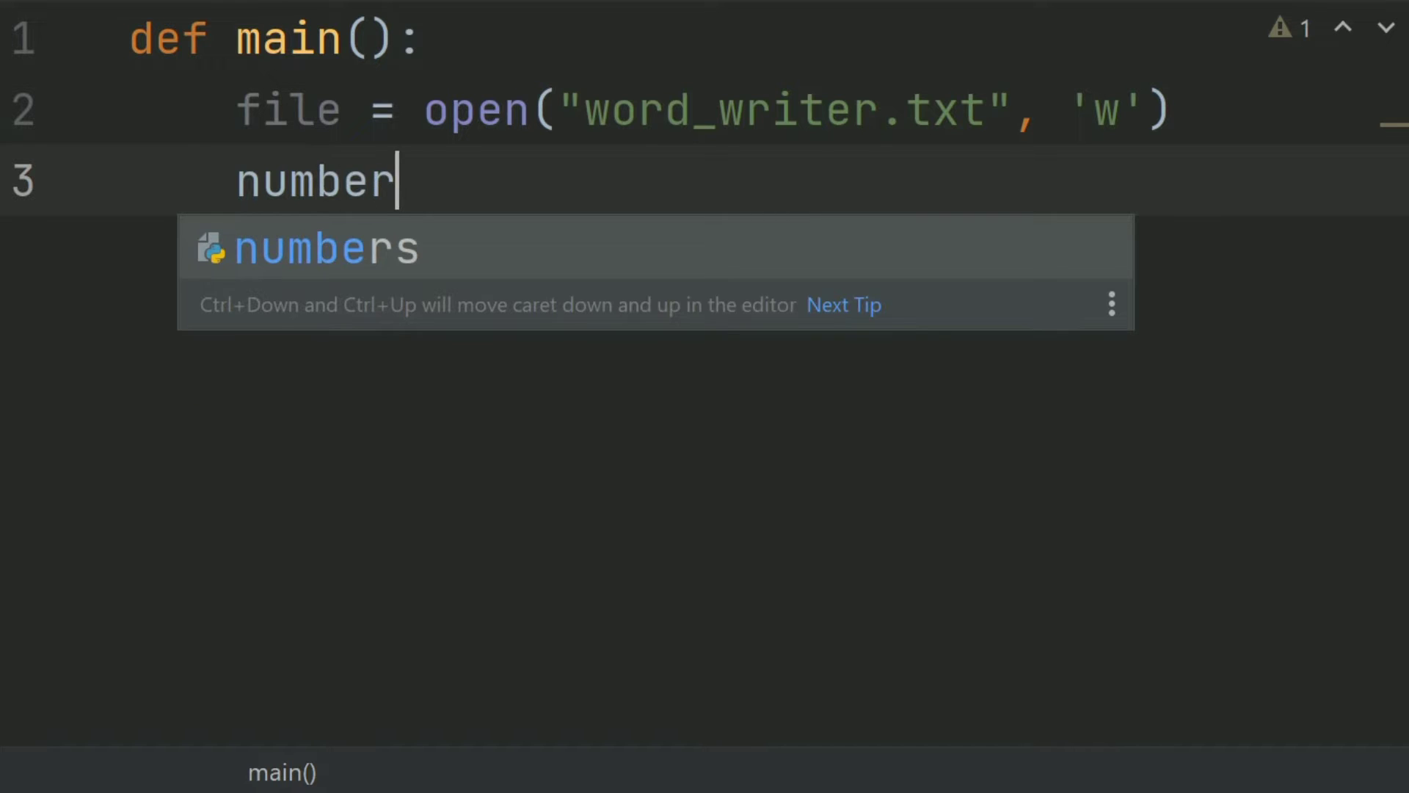
text(=)
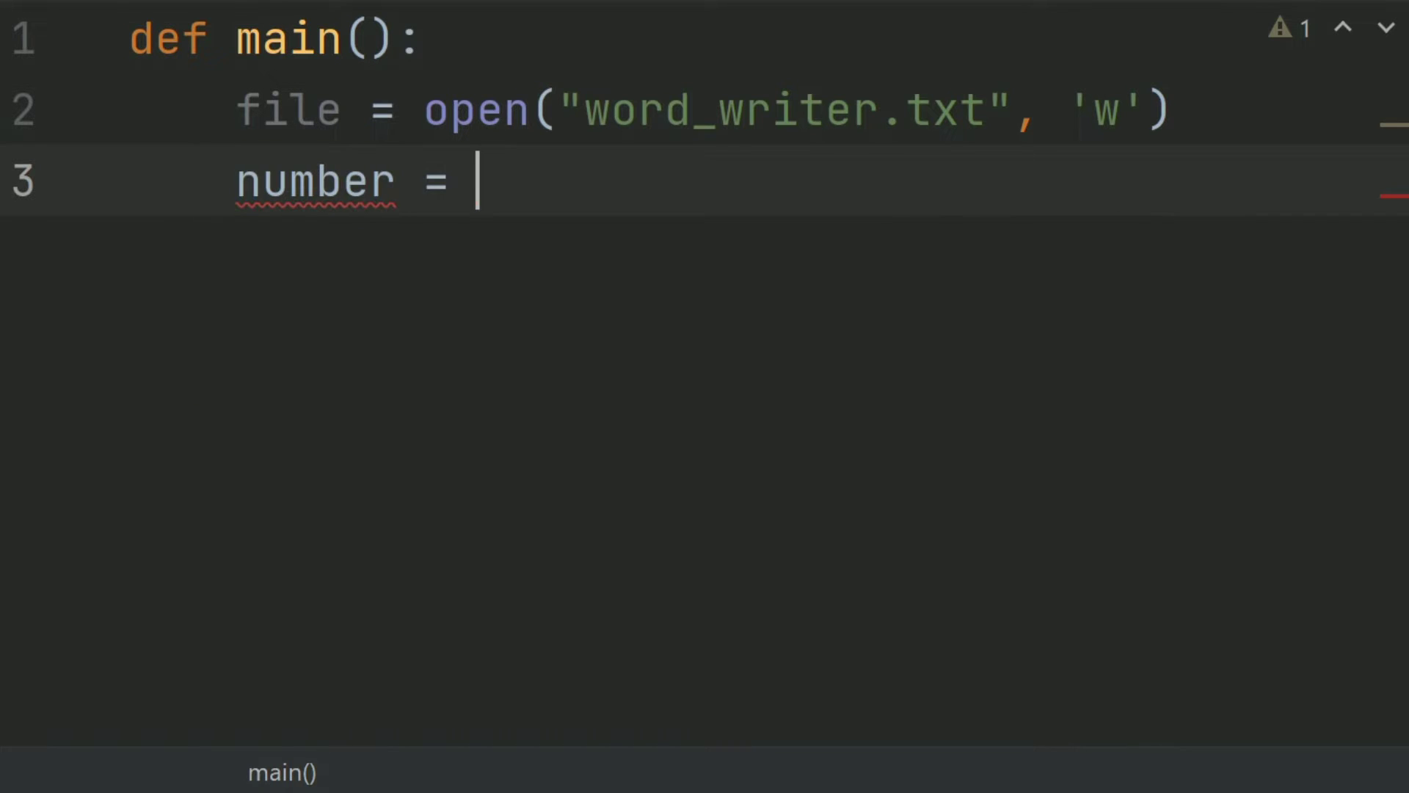
text(int()
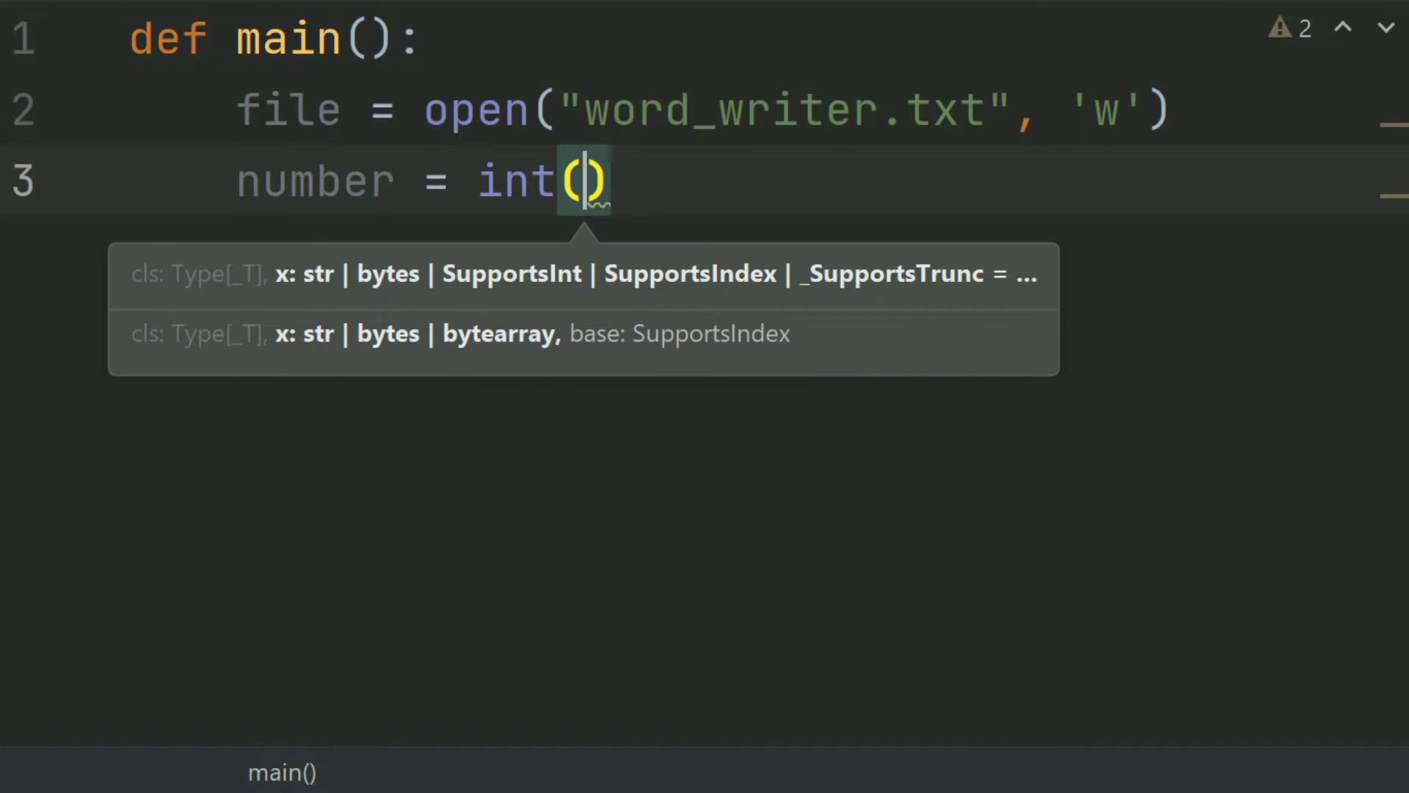
text(input("HOw)
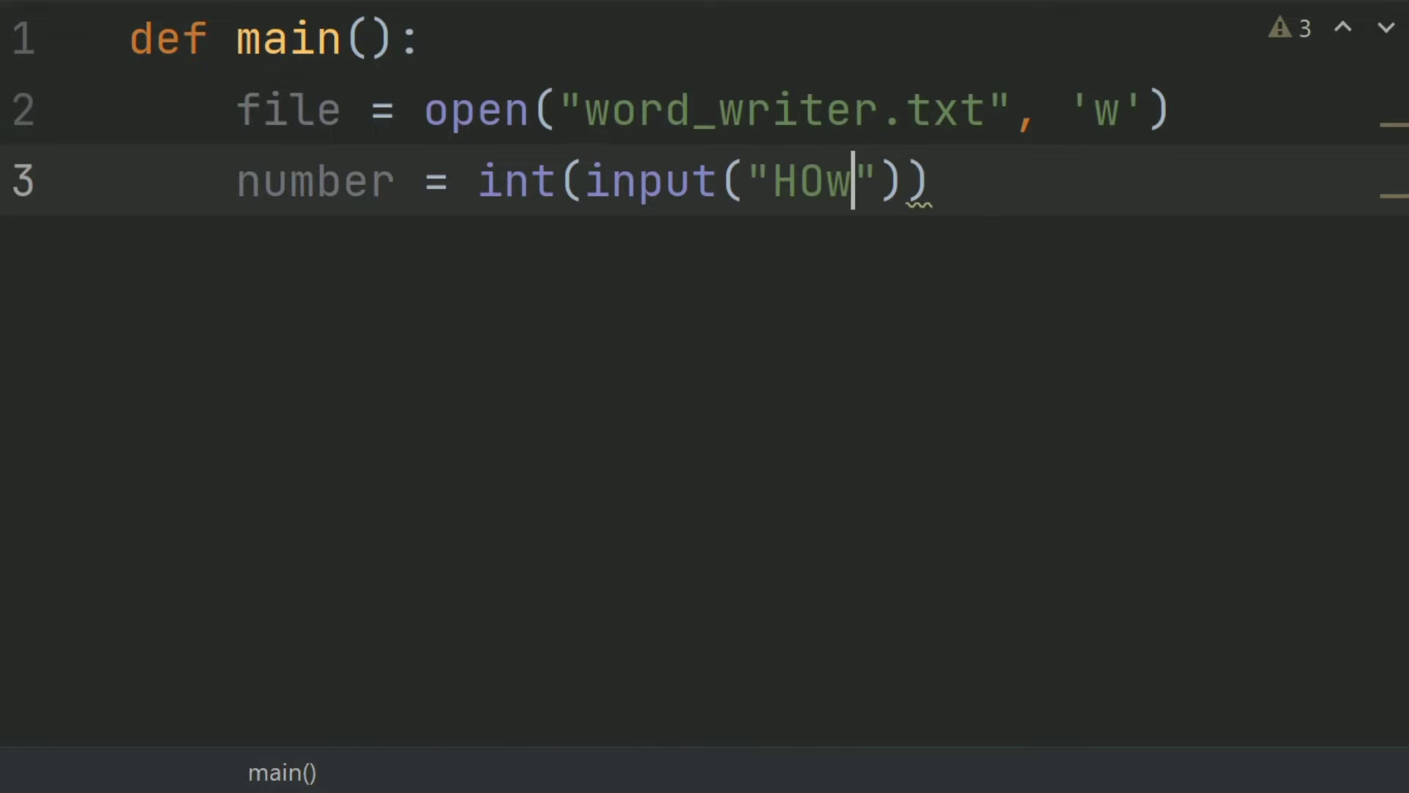
text(how)
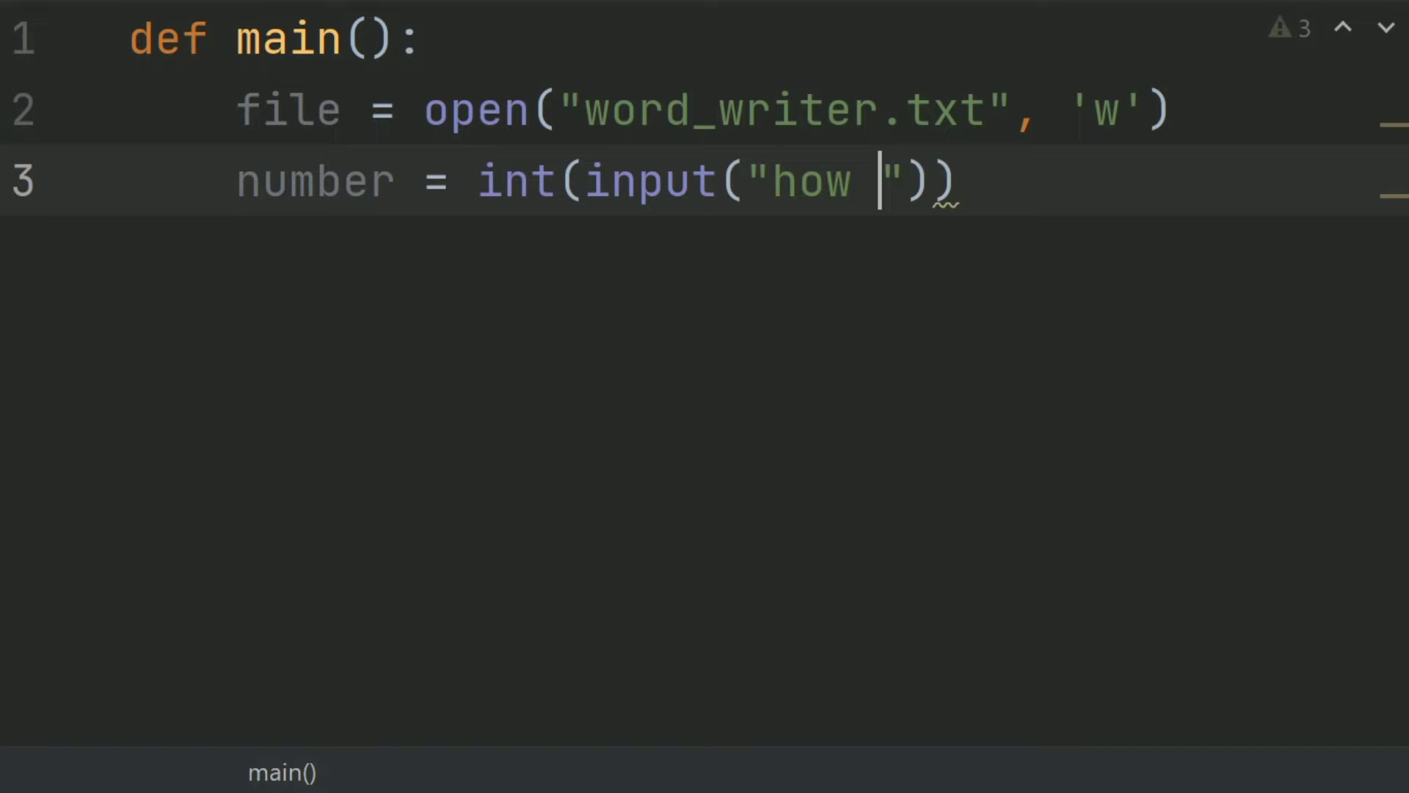
text(many)
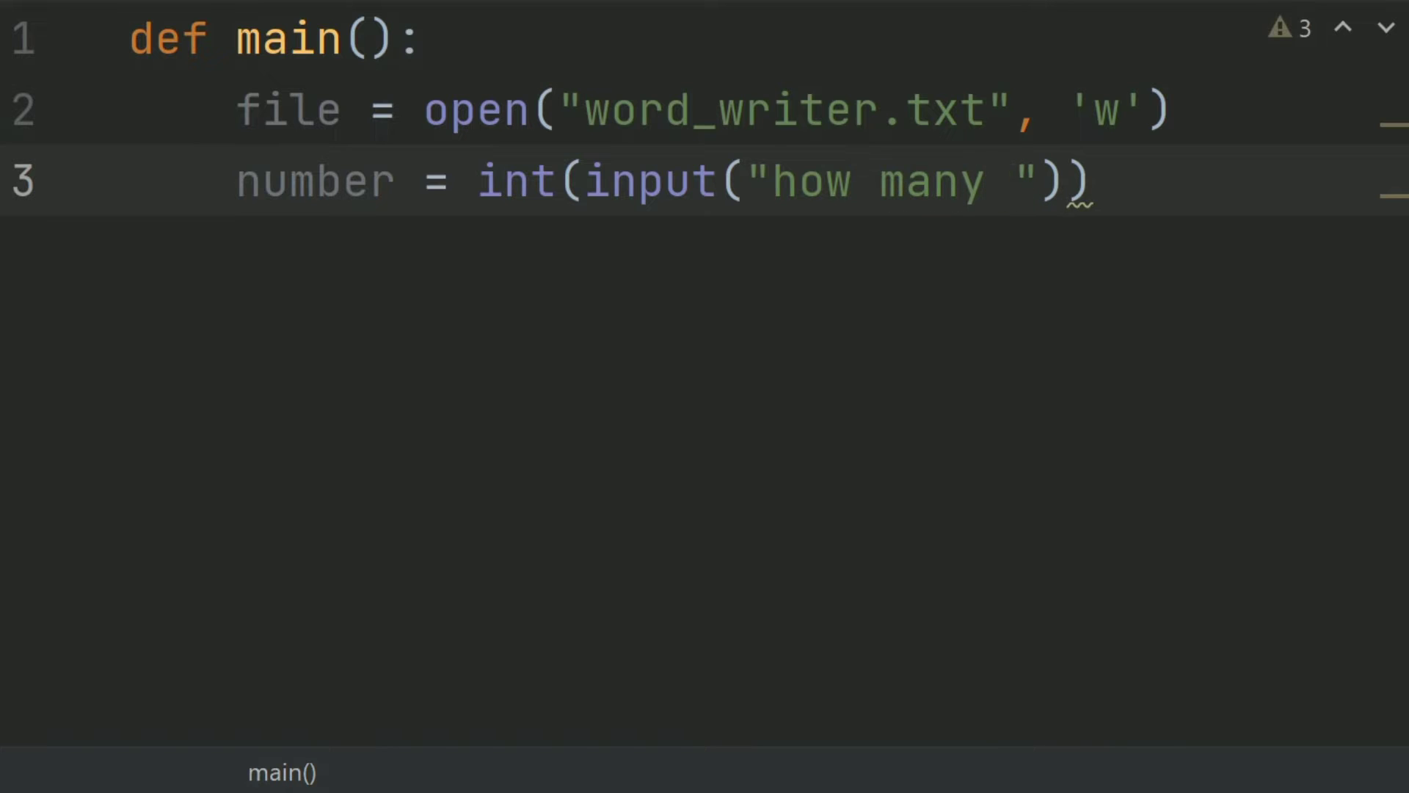
text(words you want to w)
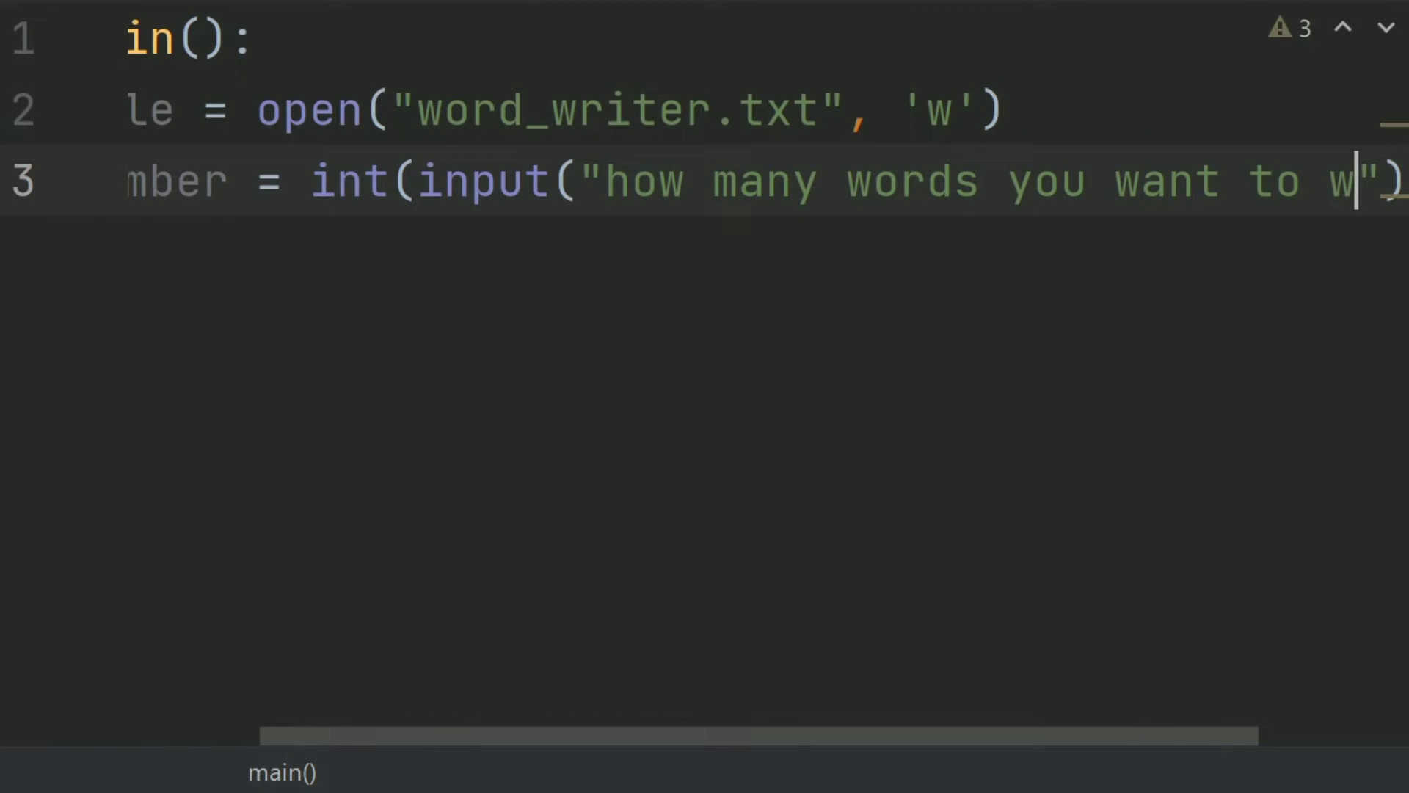
text(rite:)
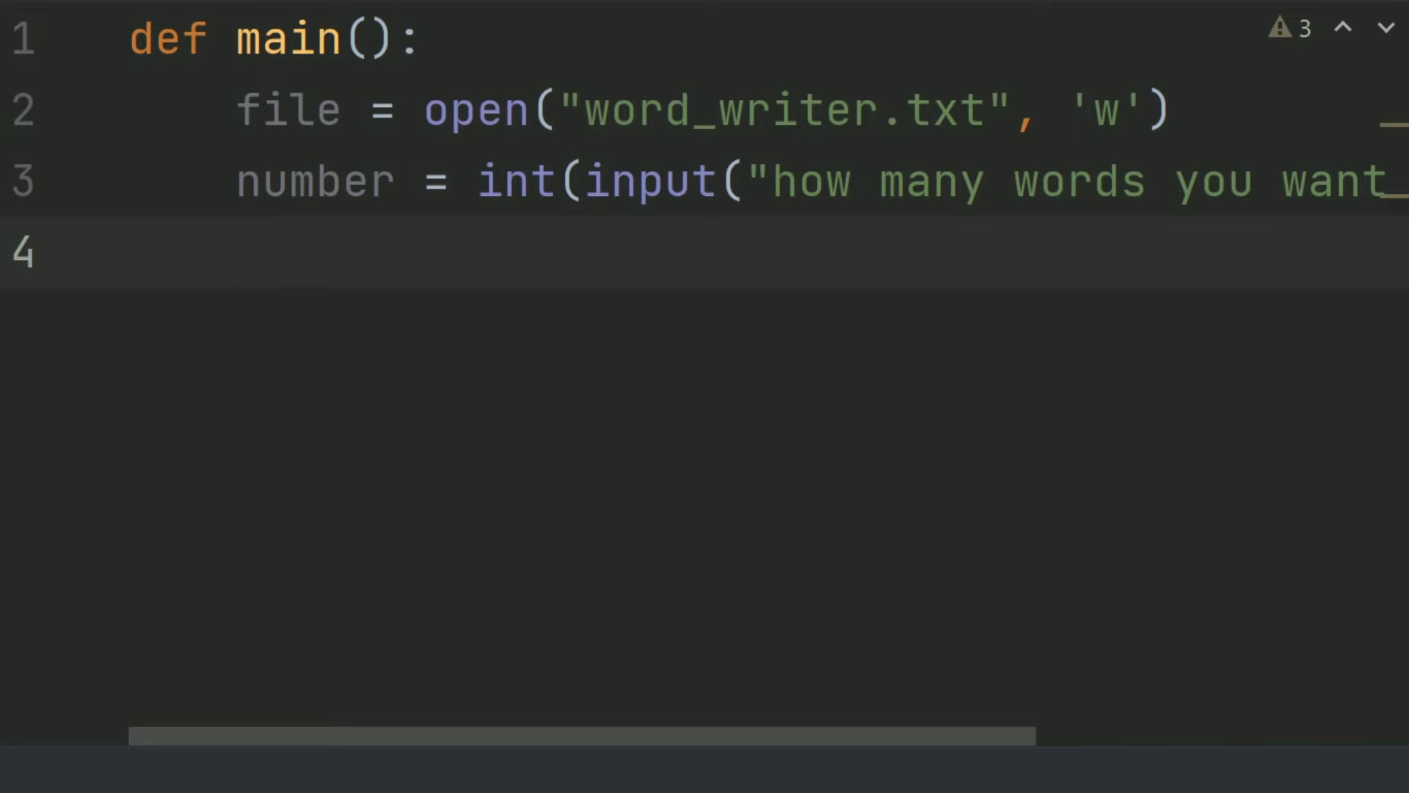
Write the loop header for x in range(number): on line 4.
text(for x)
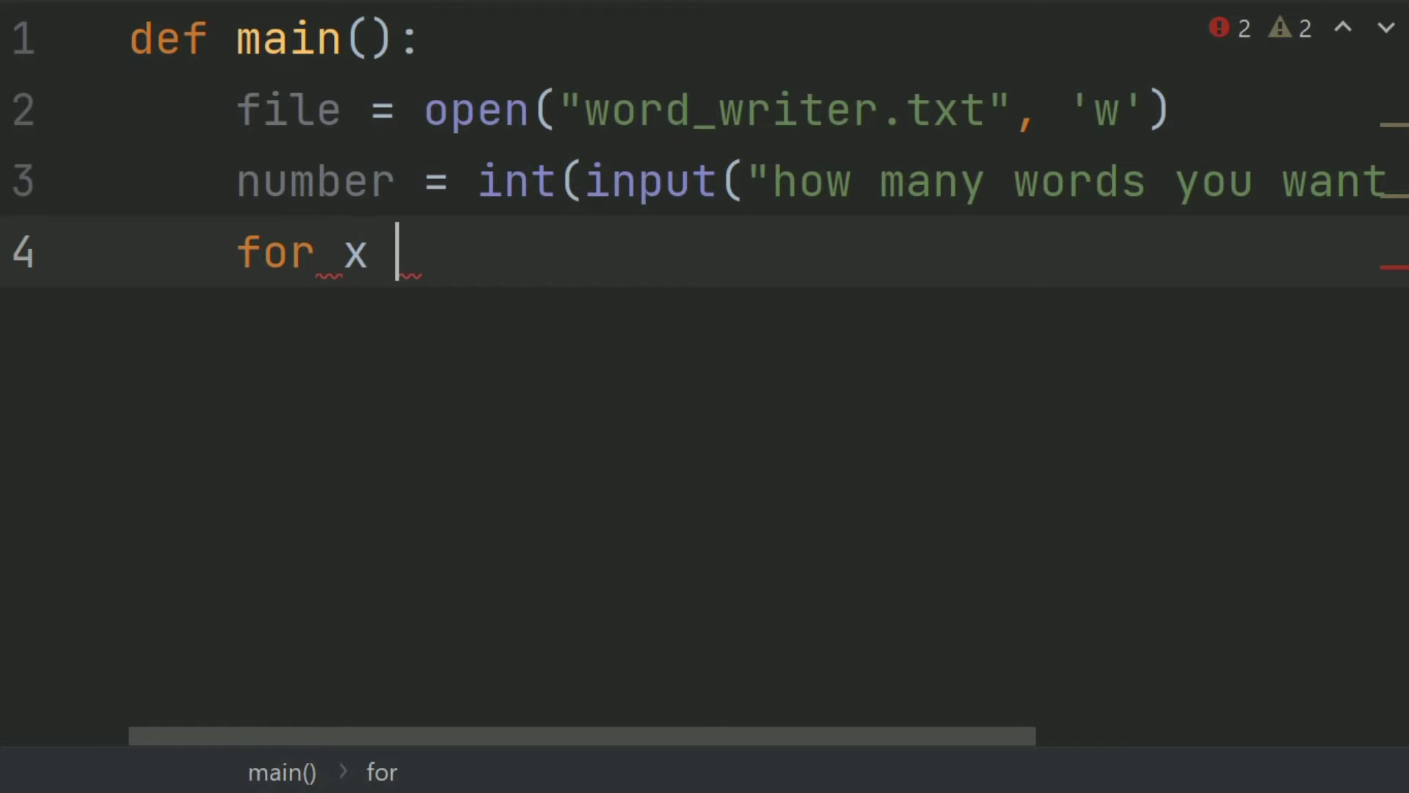
text(in ranf)
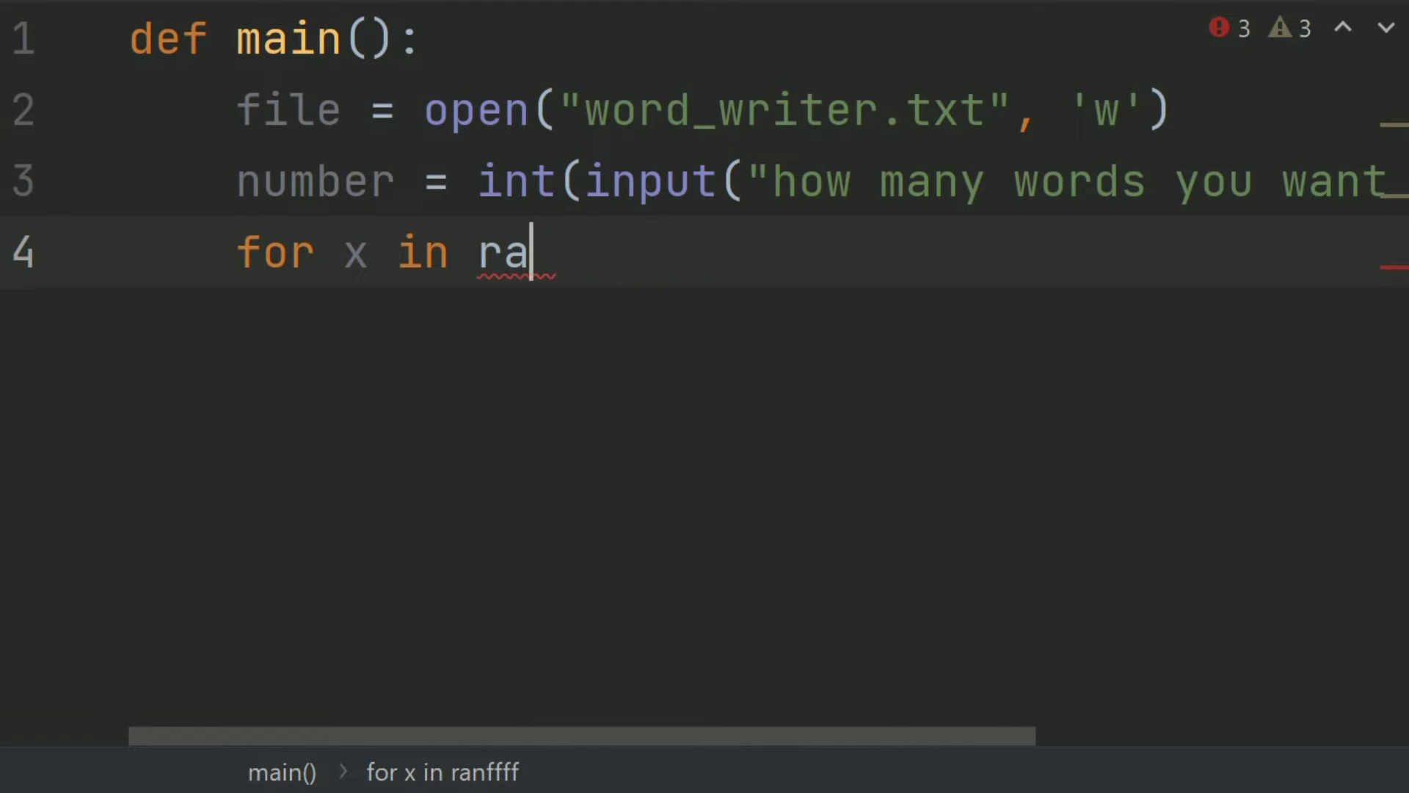
text(nge()
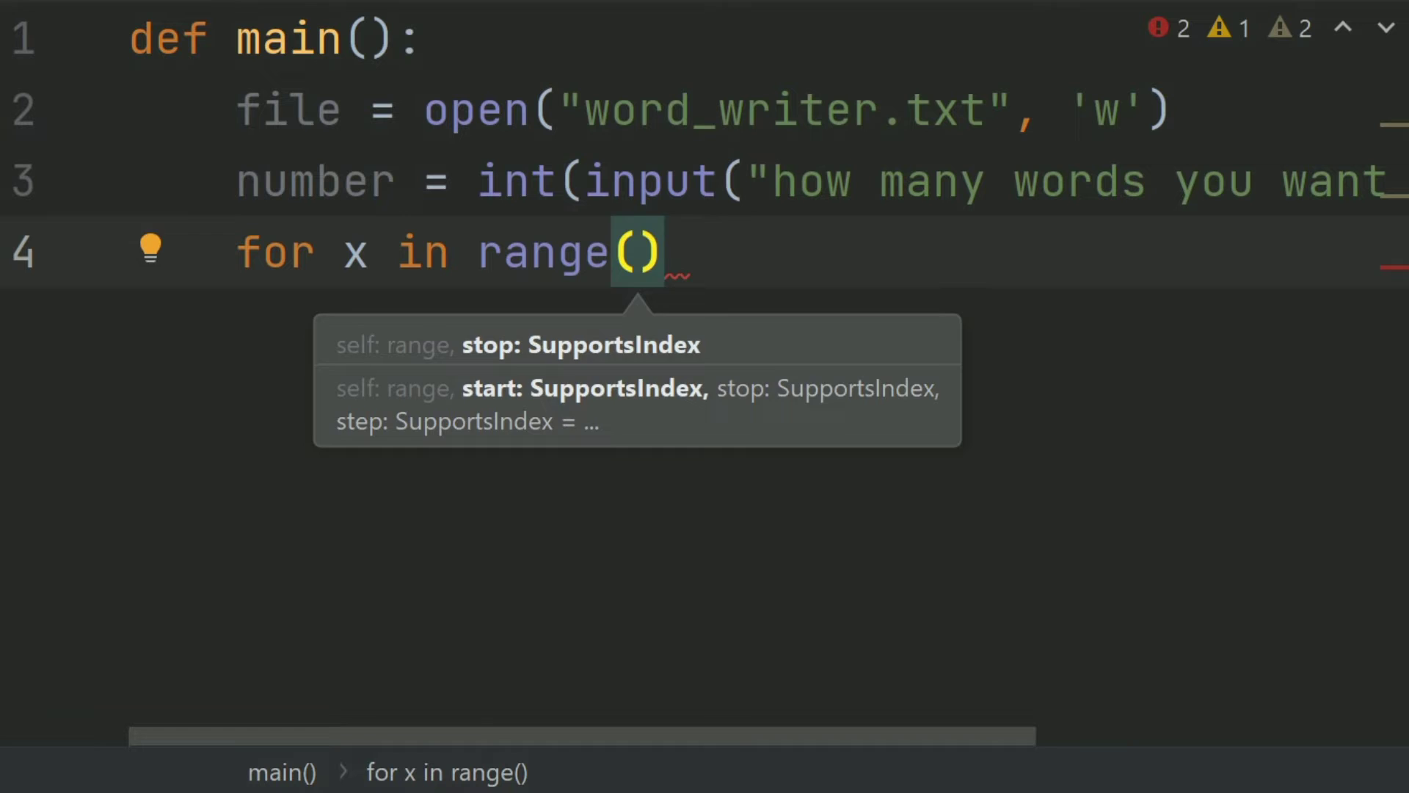
text(number)
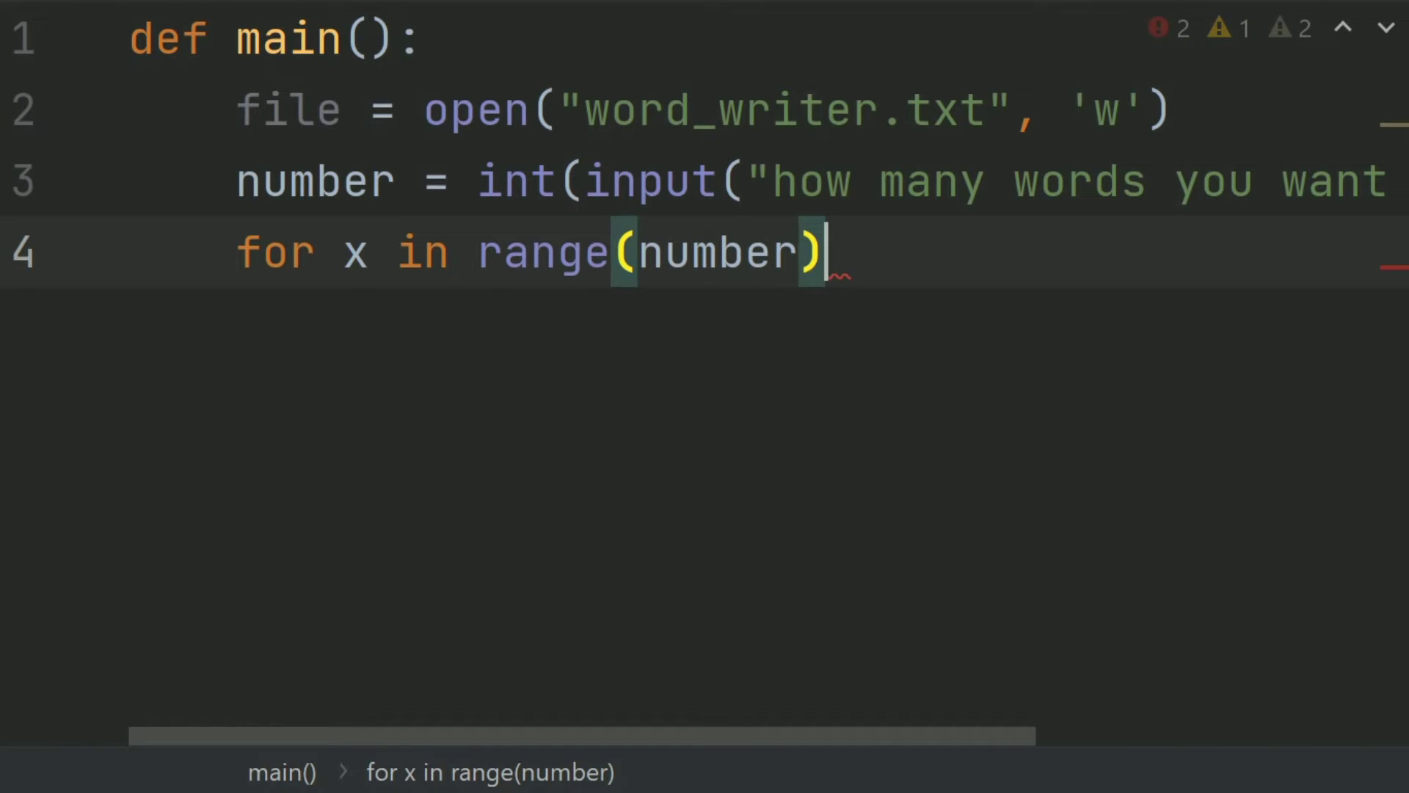
text(:)
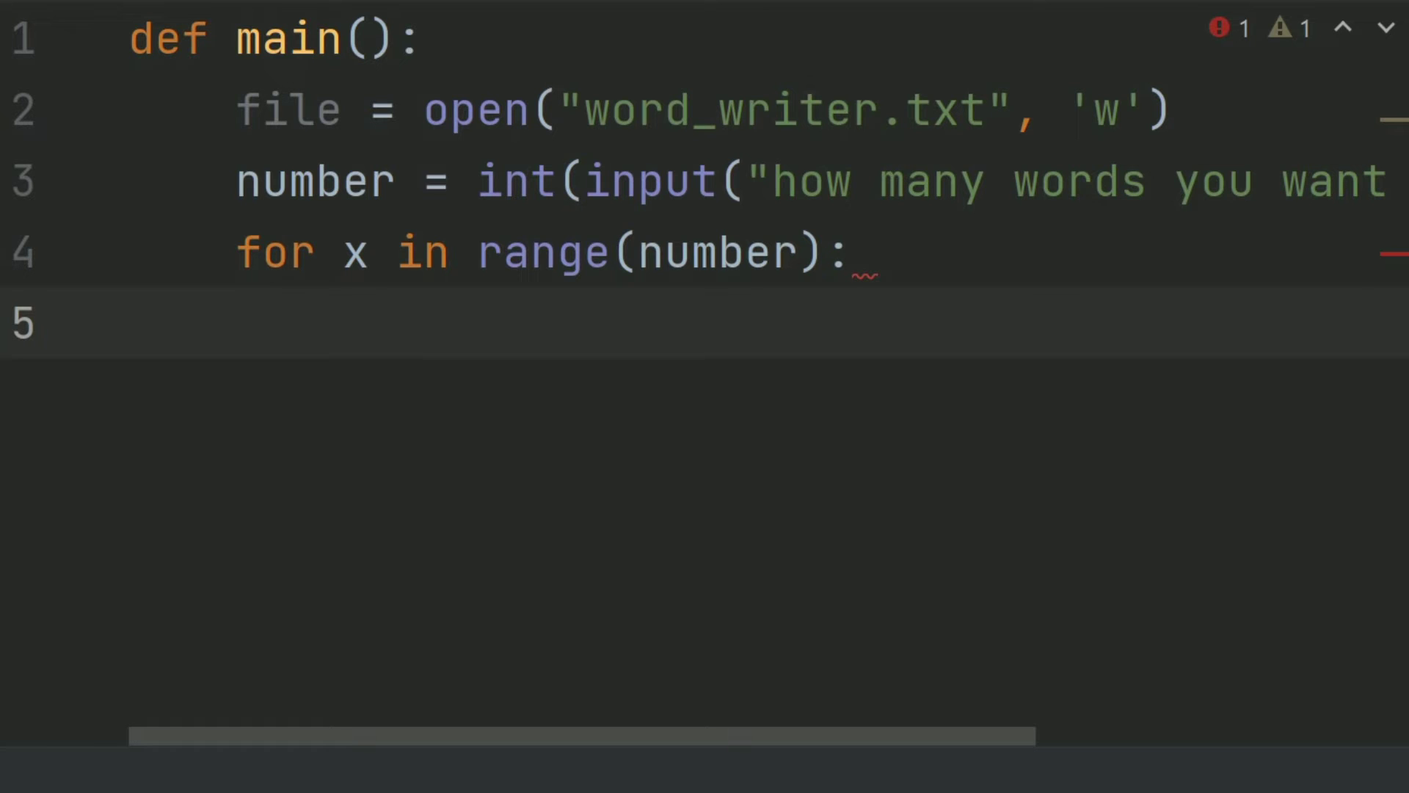
Inside the loop, set word = input("enter the word").
text(wor)
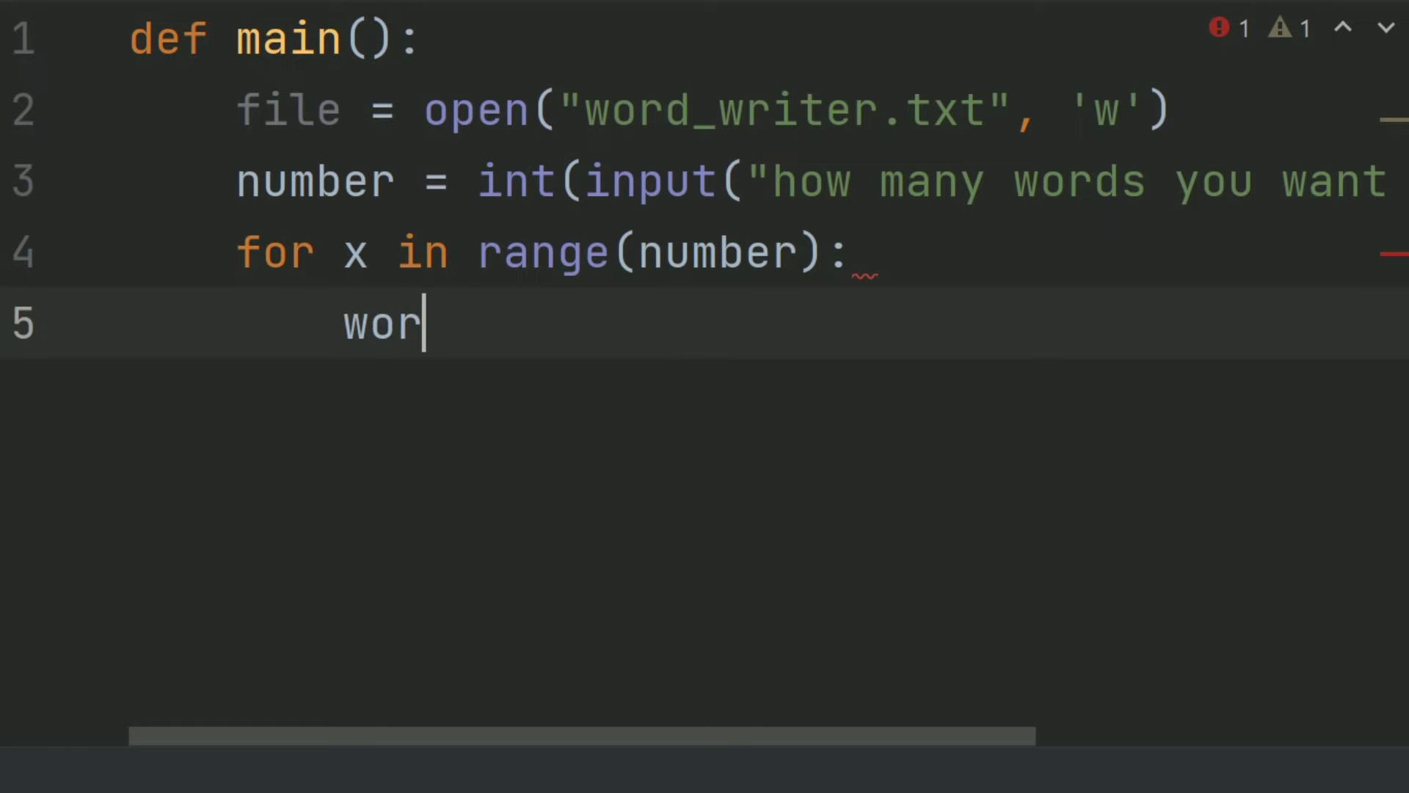
text(d)
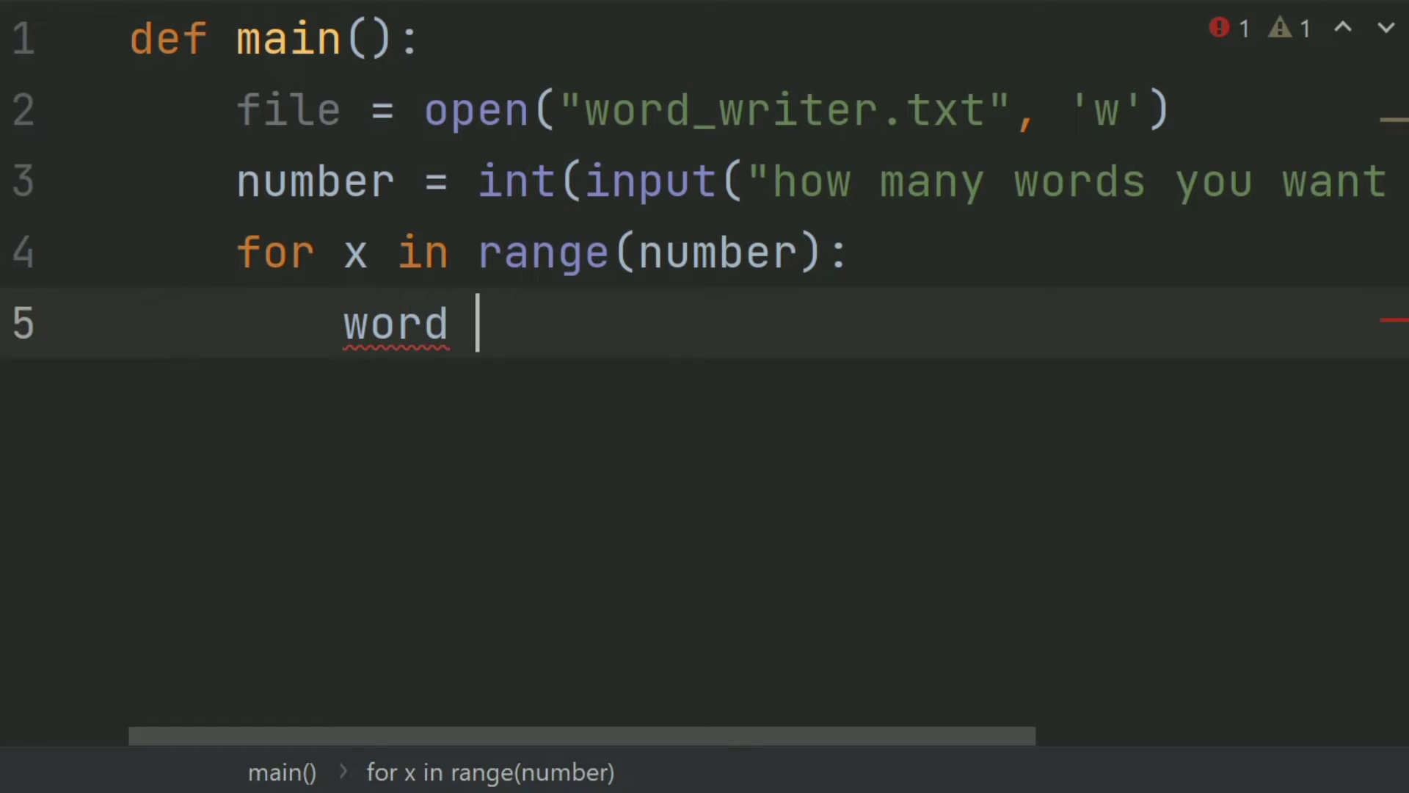
text(=)
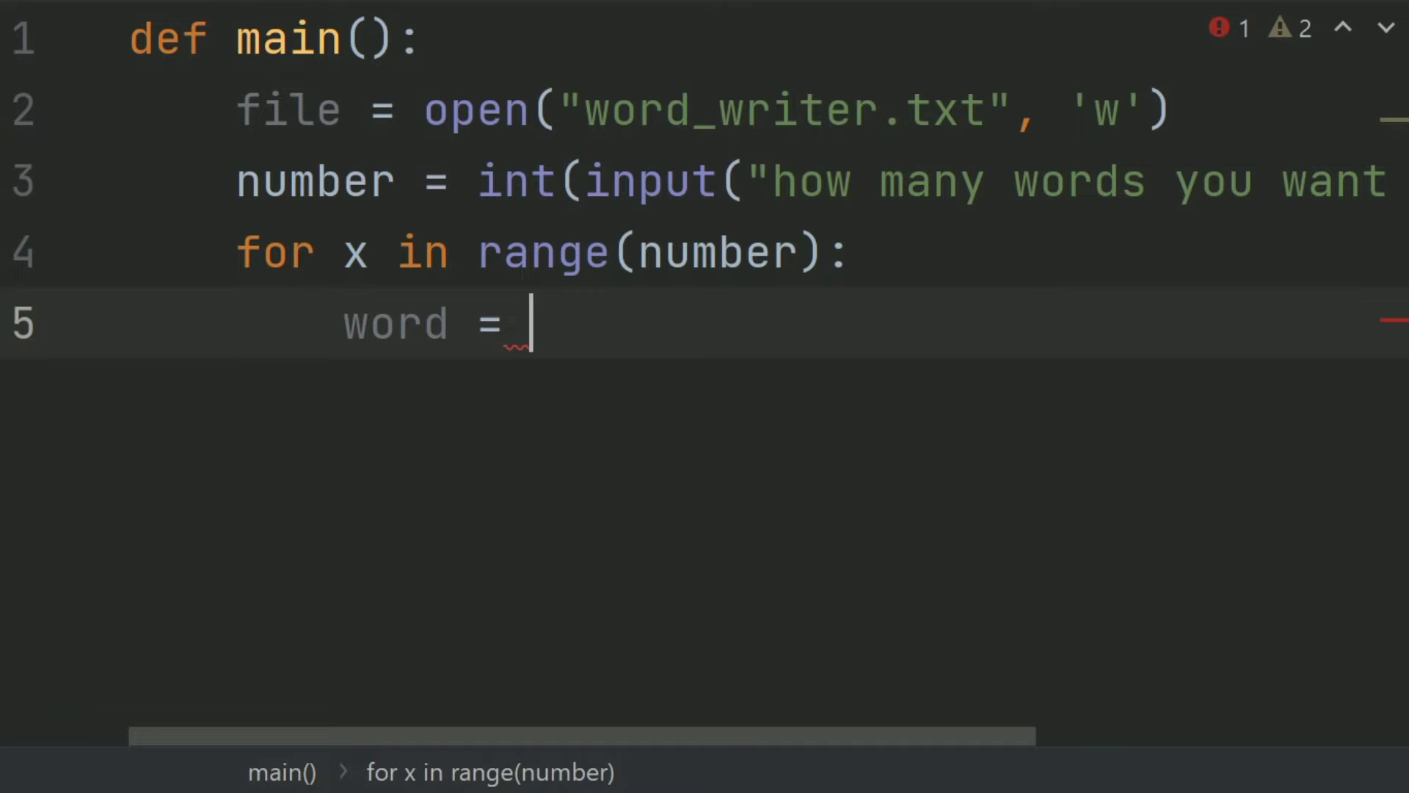
text(input()
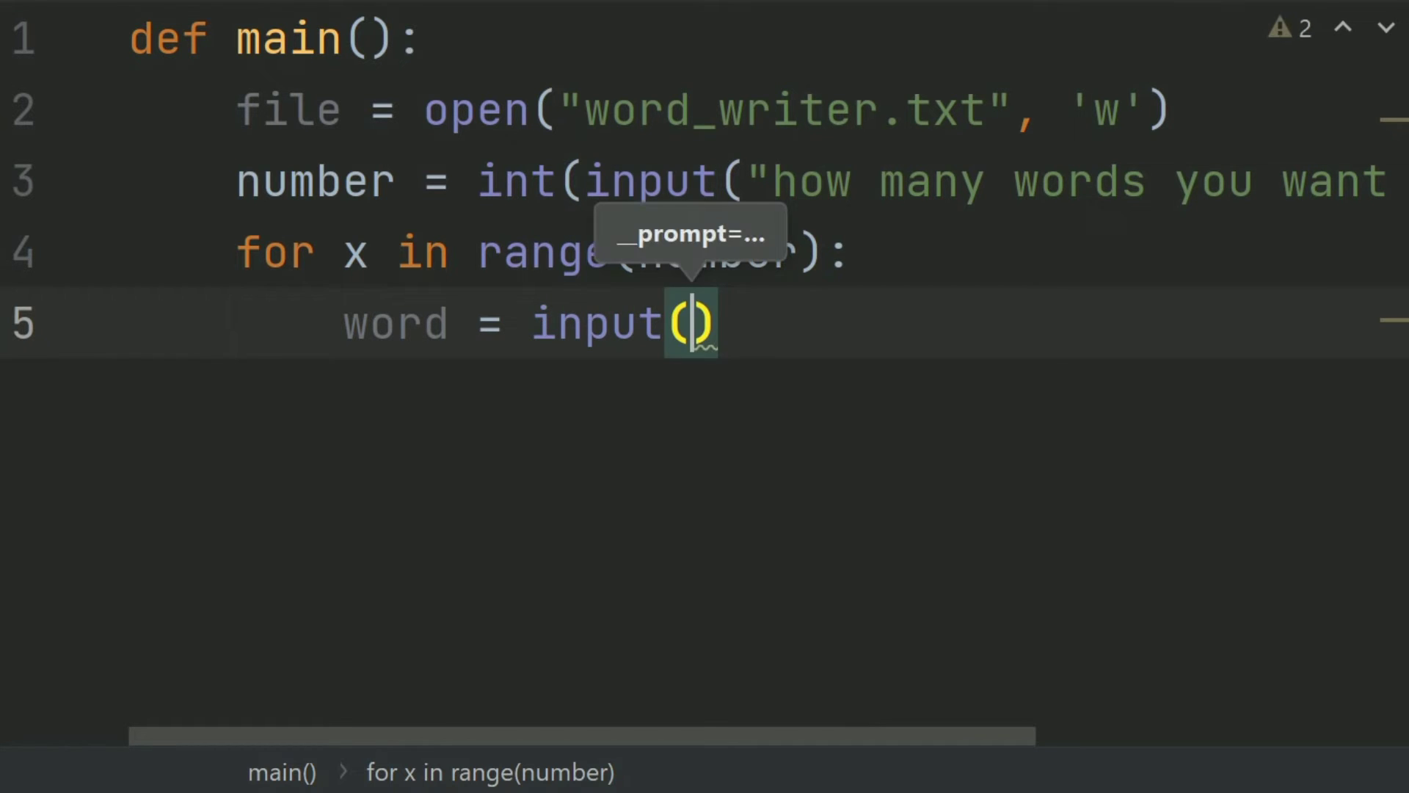
text("enter")
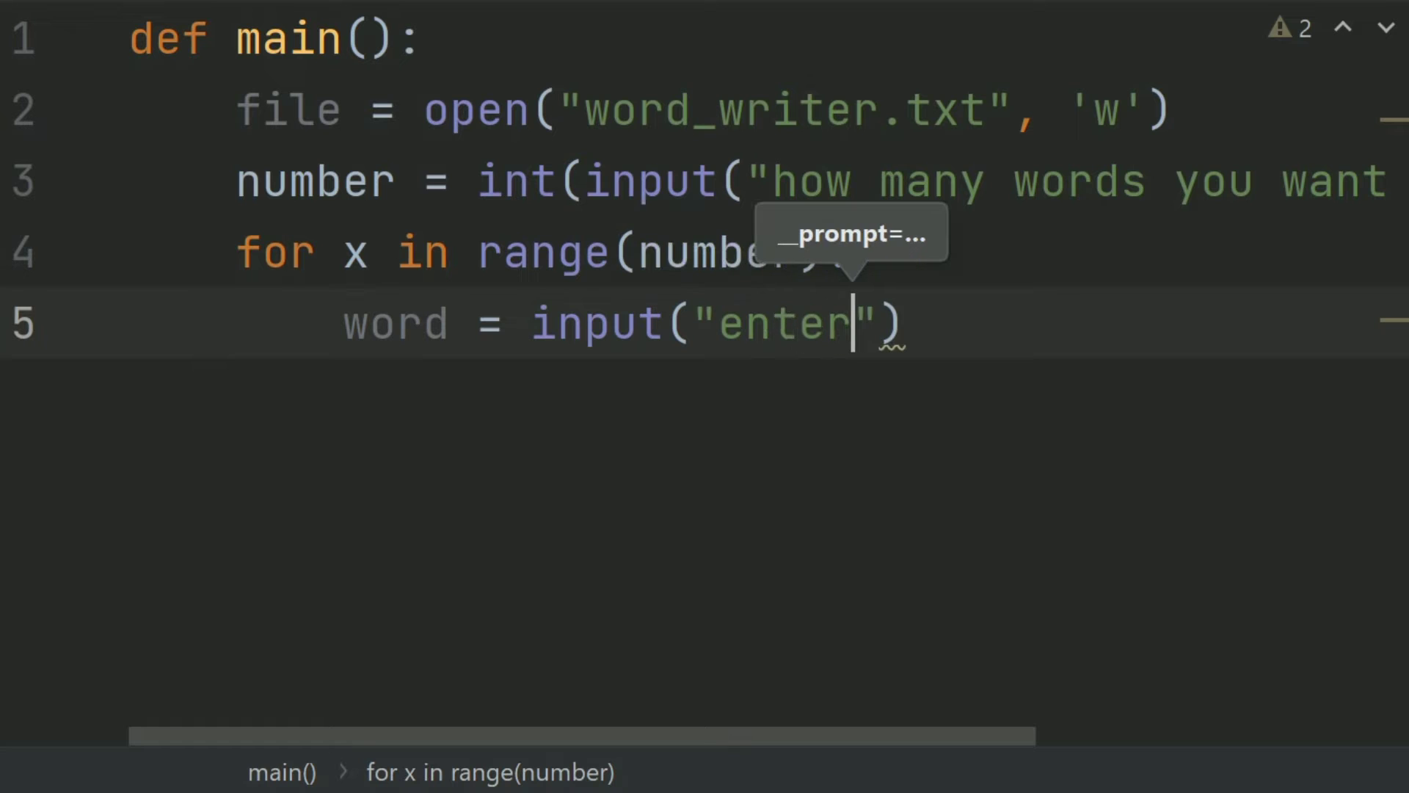
text(the word:)
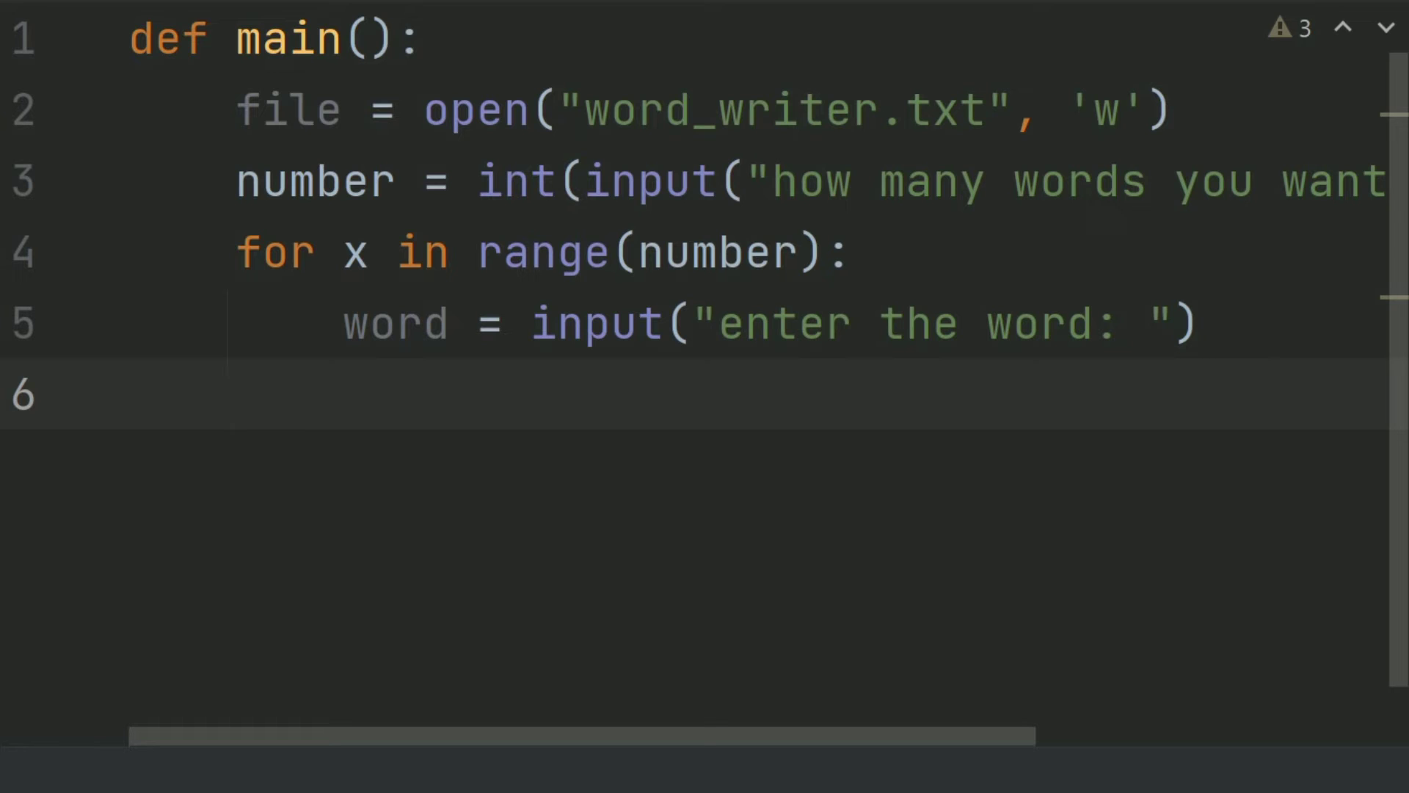
Inside the loop, add file.write(word) followed by file.write("\n").
text(file)
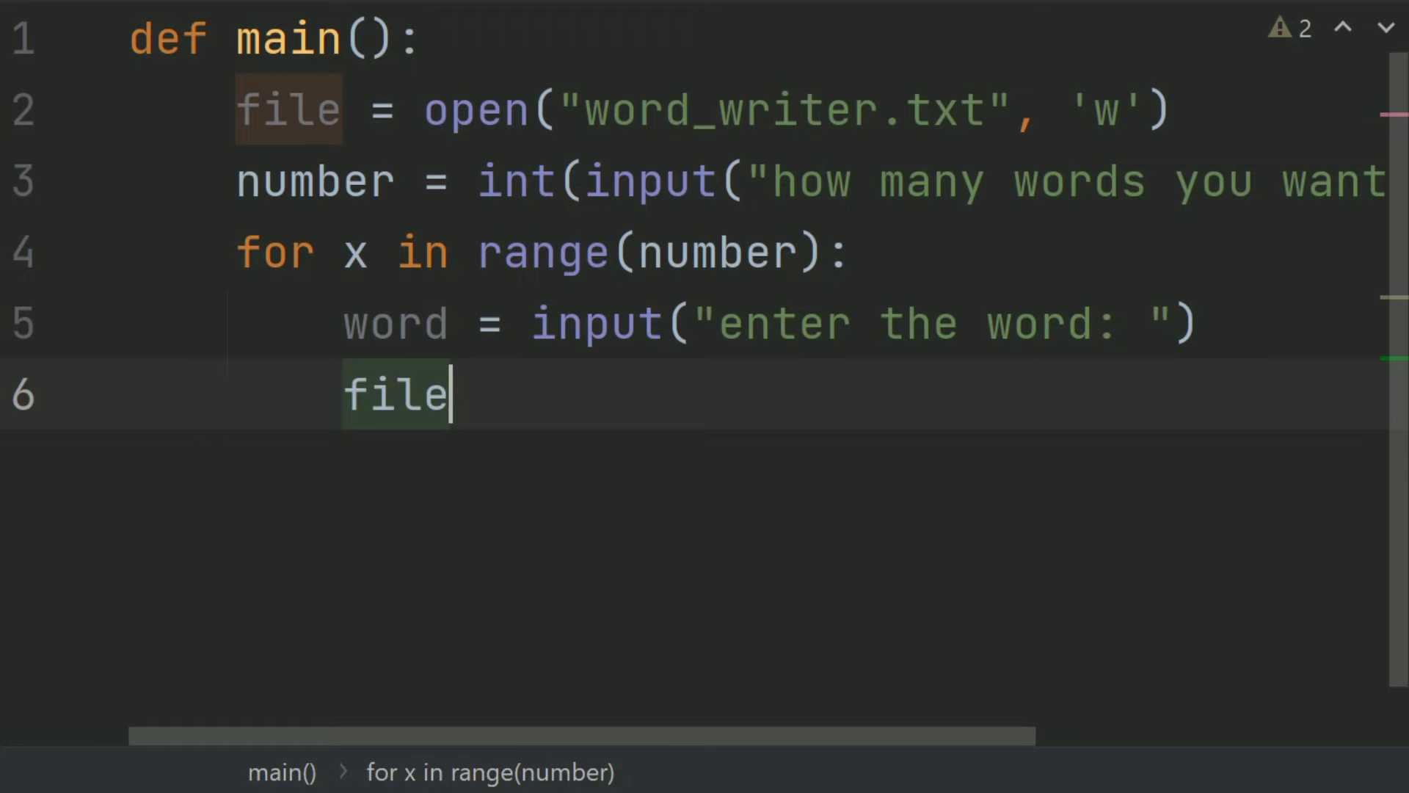
text(.w)
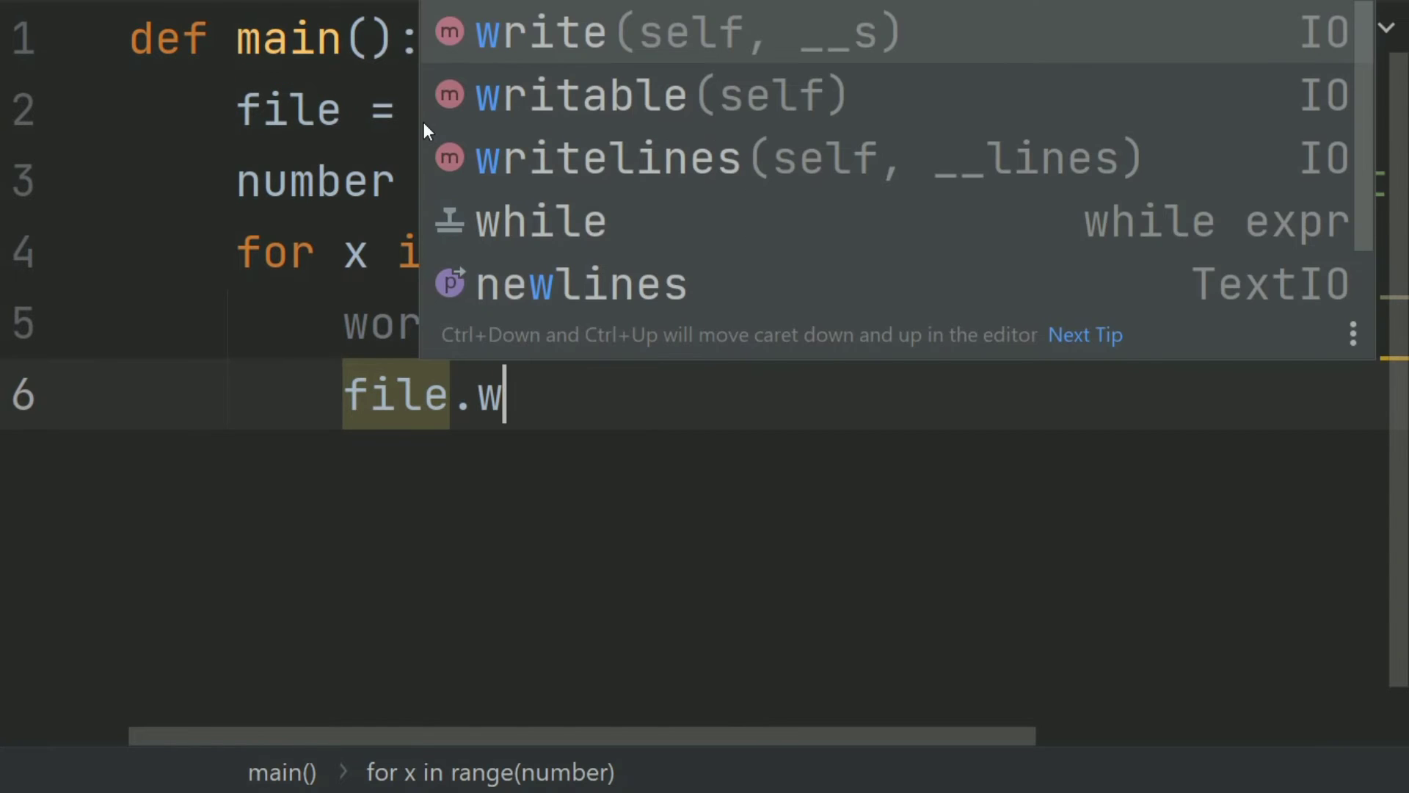
text(rite(wo)
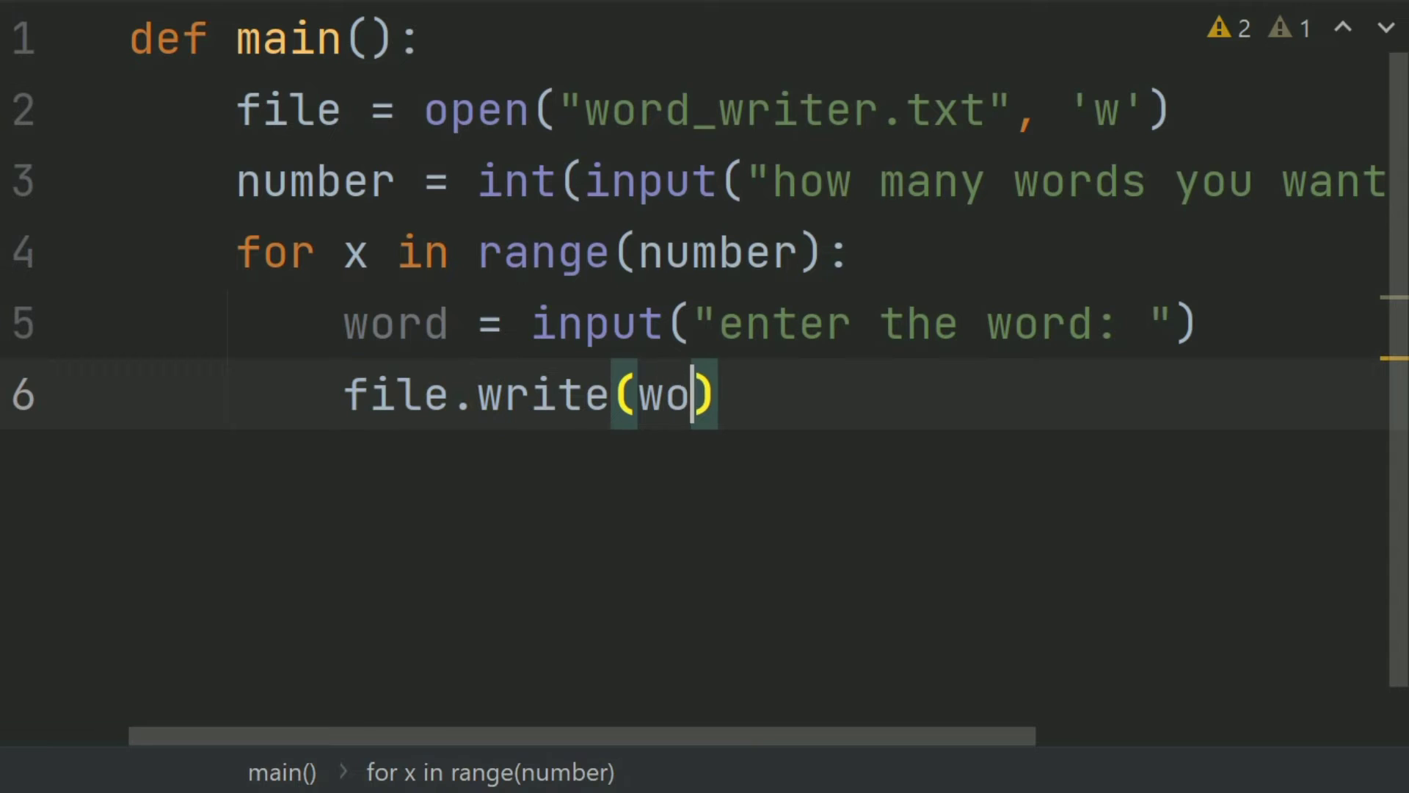
text(rd⏎)
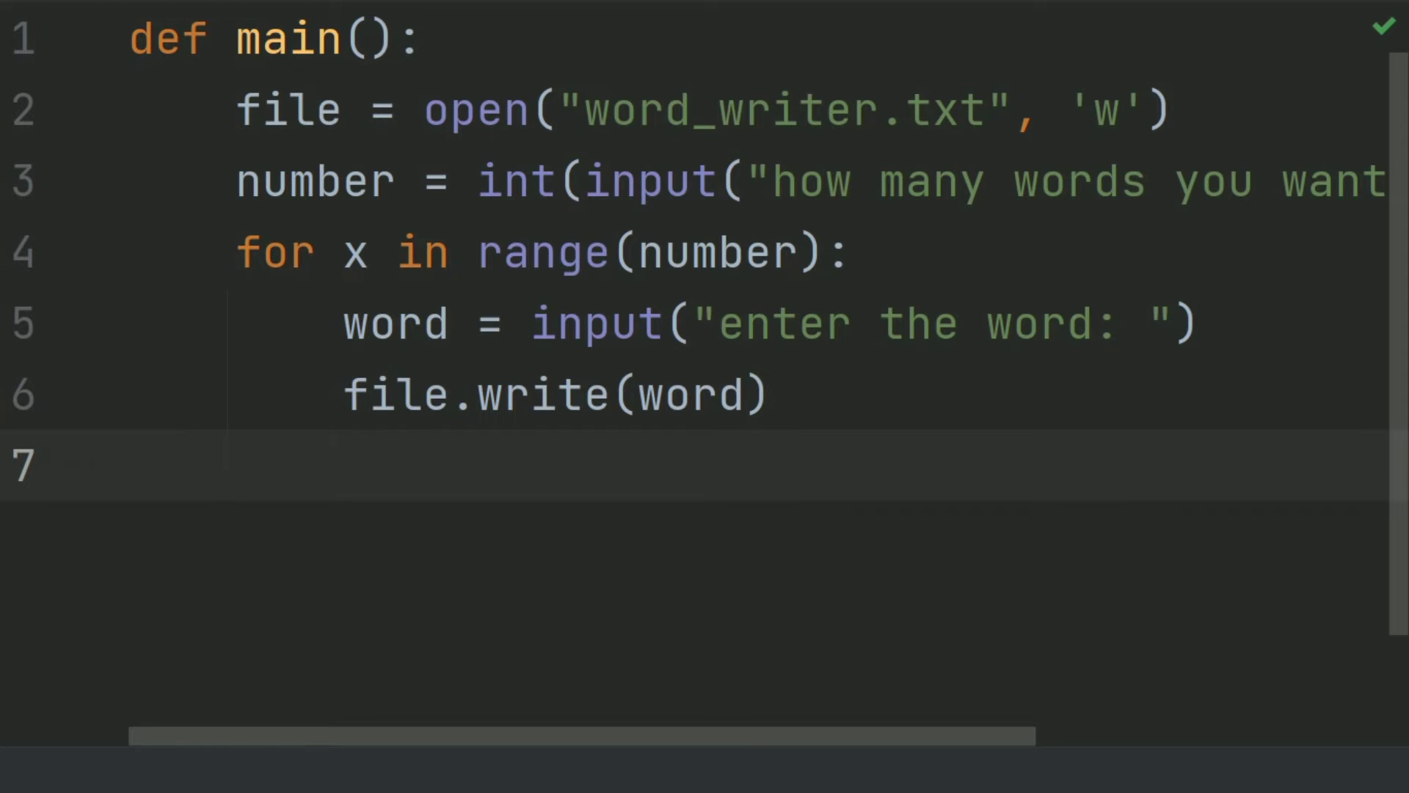
text(file)
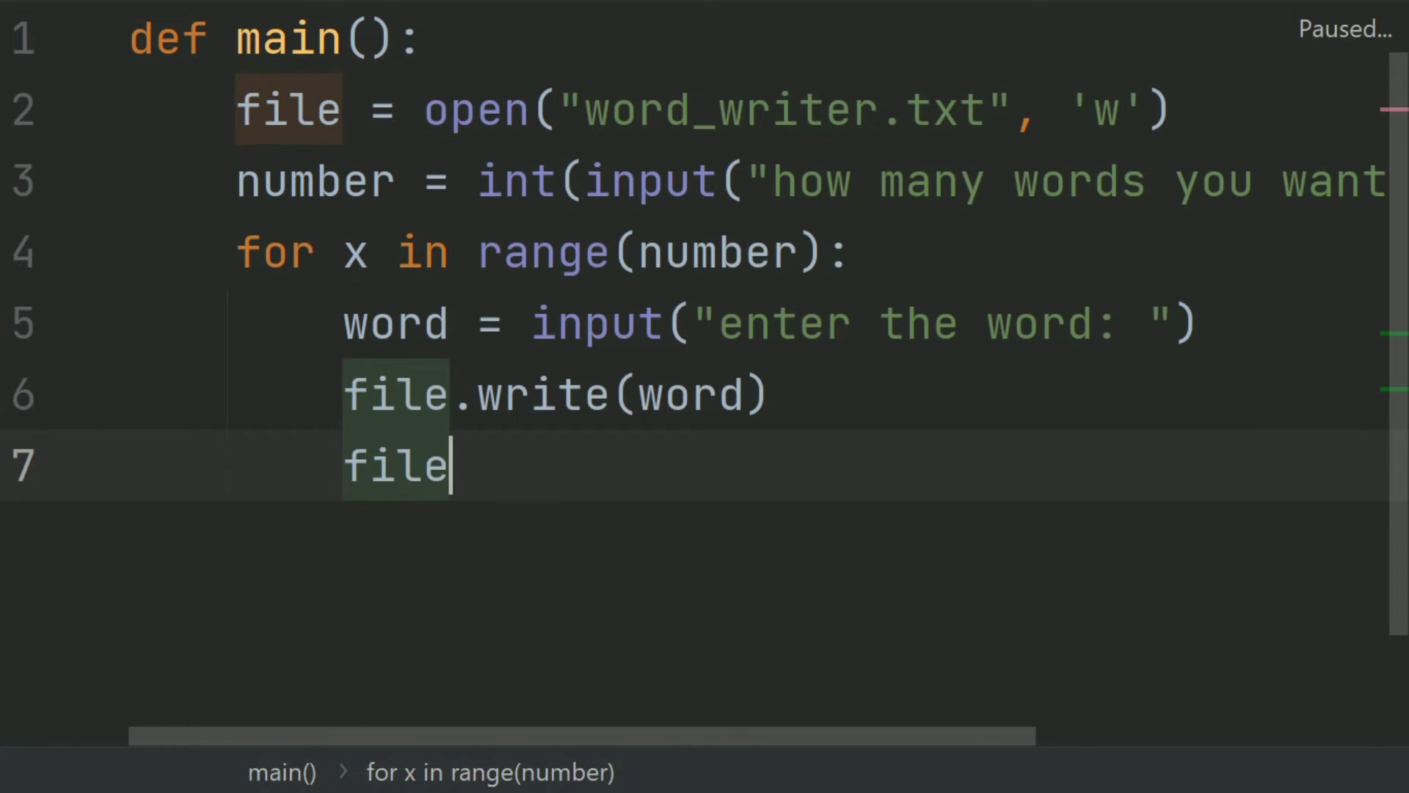
text(.write(")
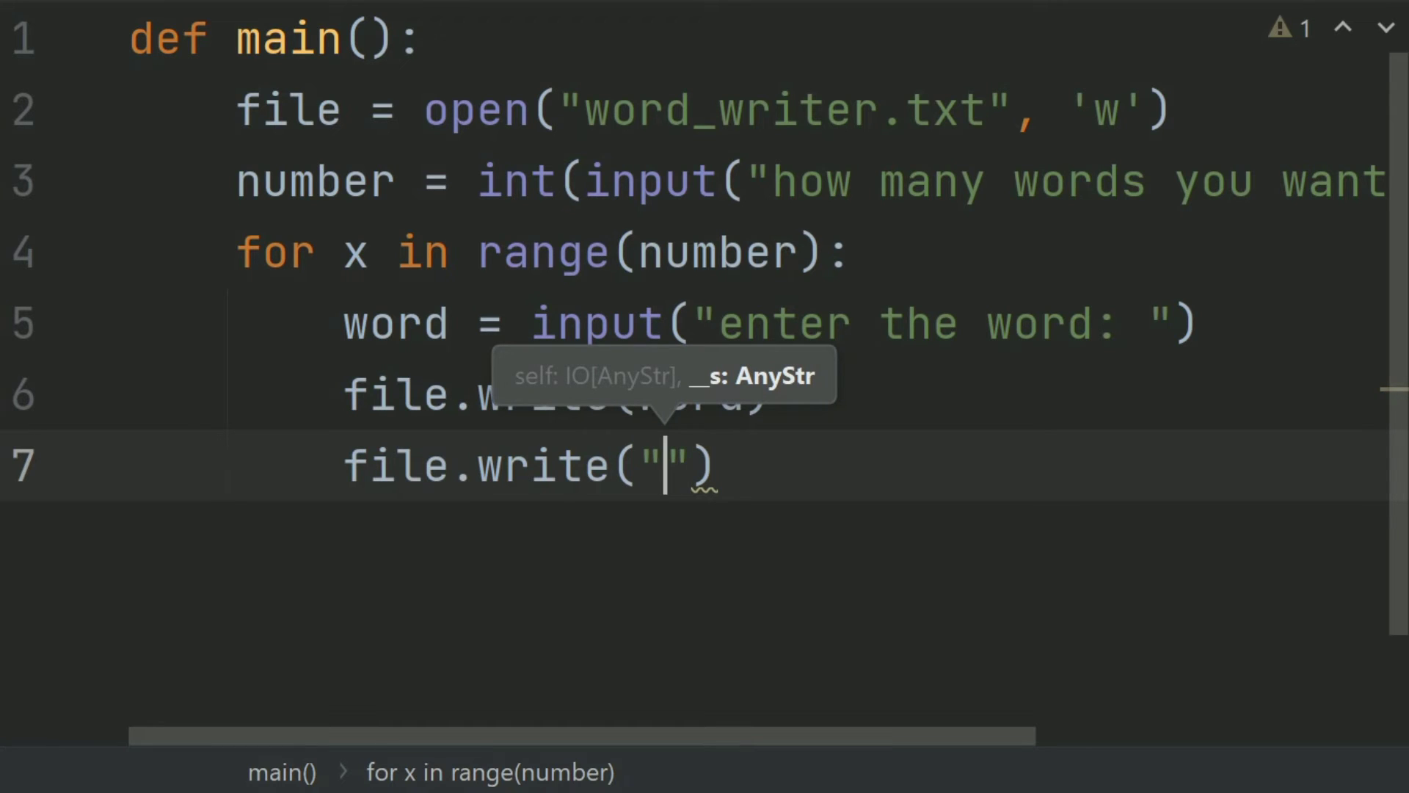
text(\)
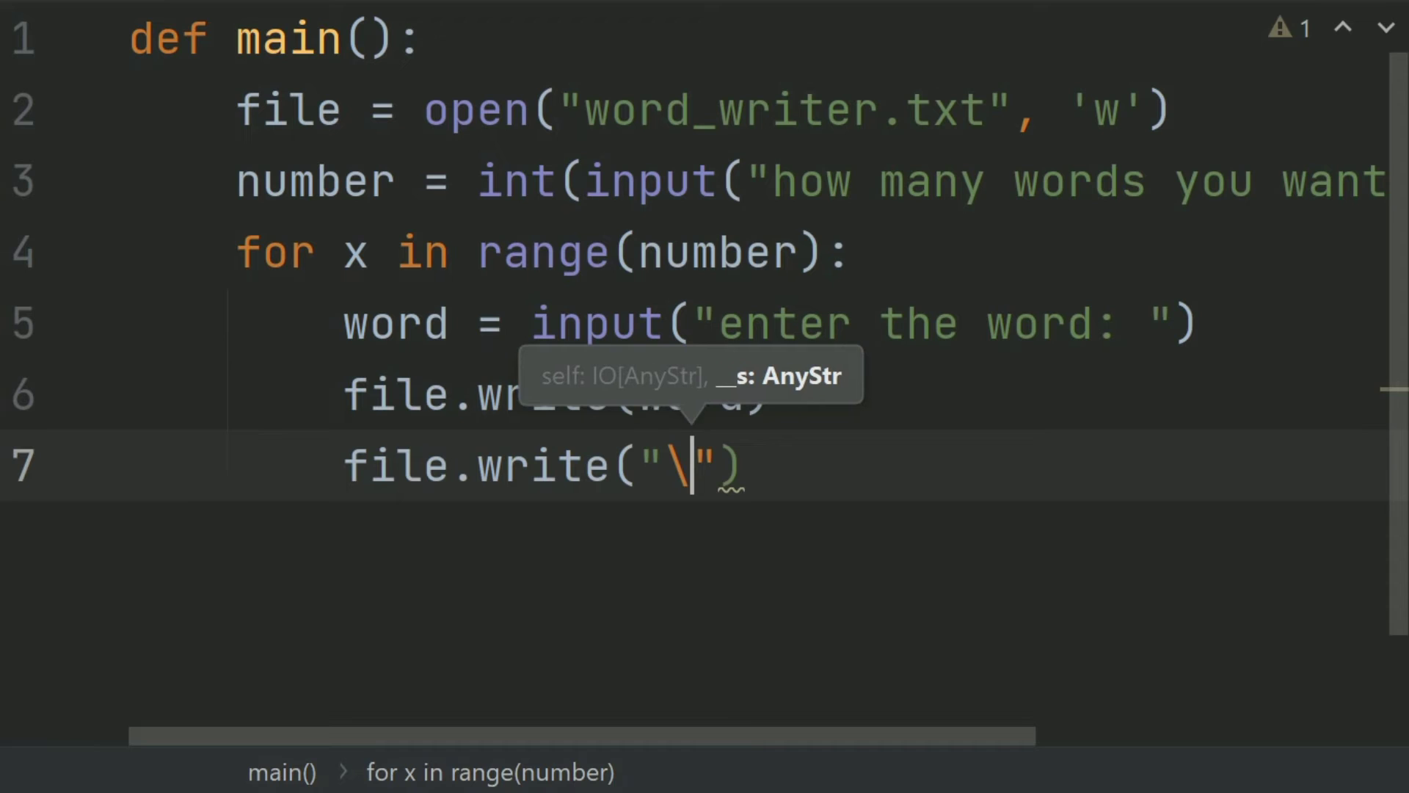
text(n)
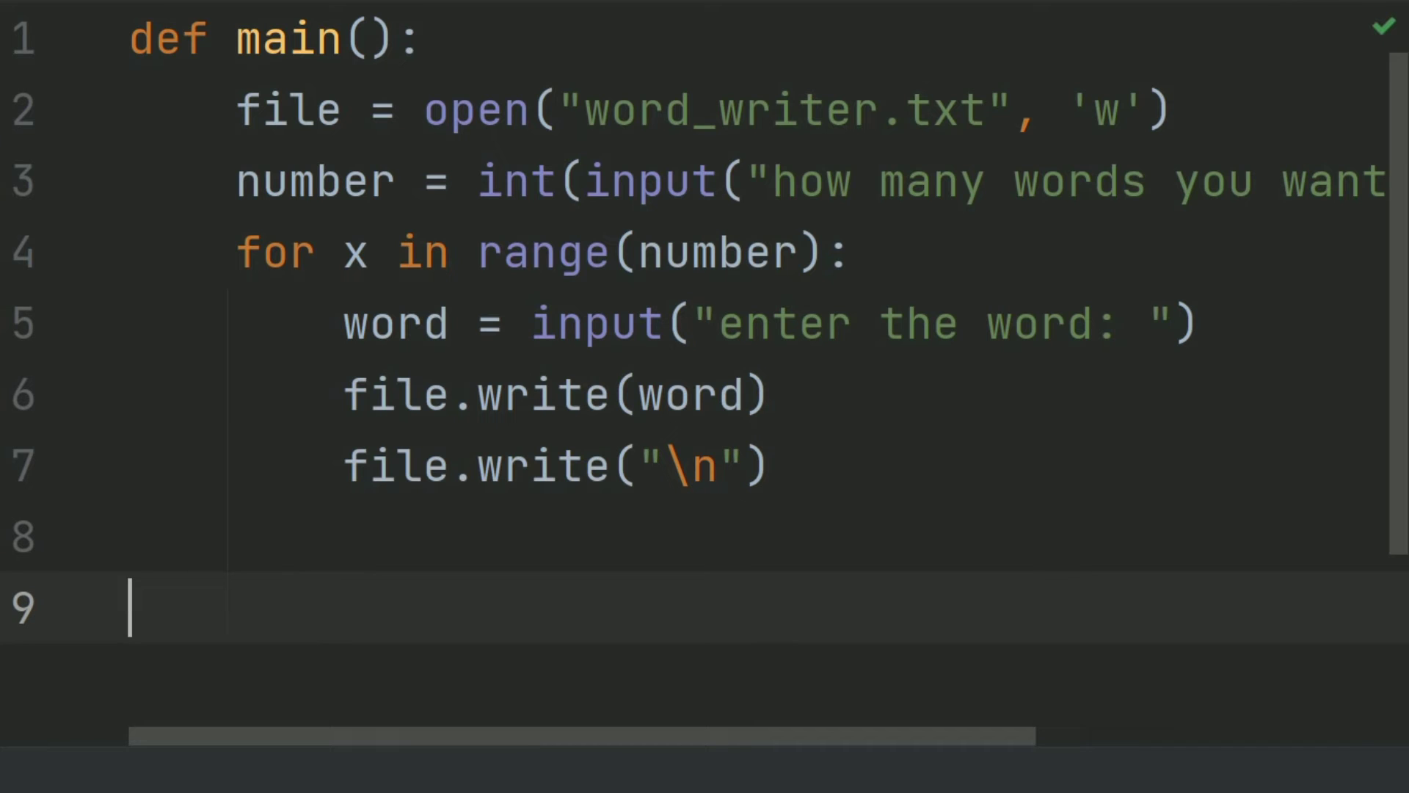
Add a main() call on line 9 and bring up the Run popup.
text(main()
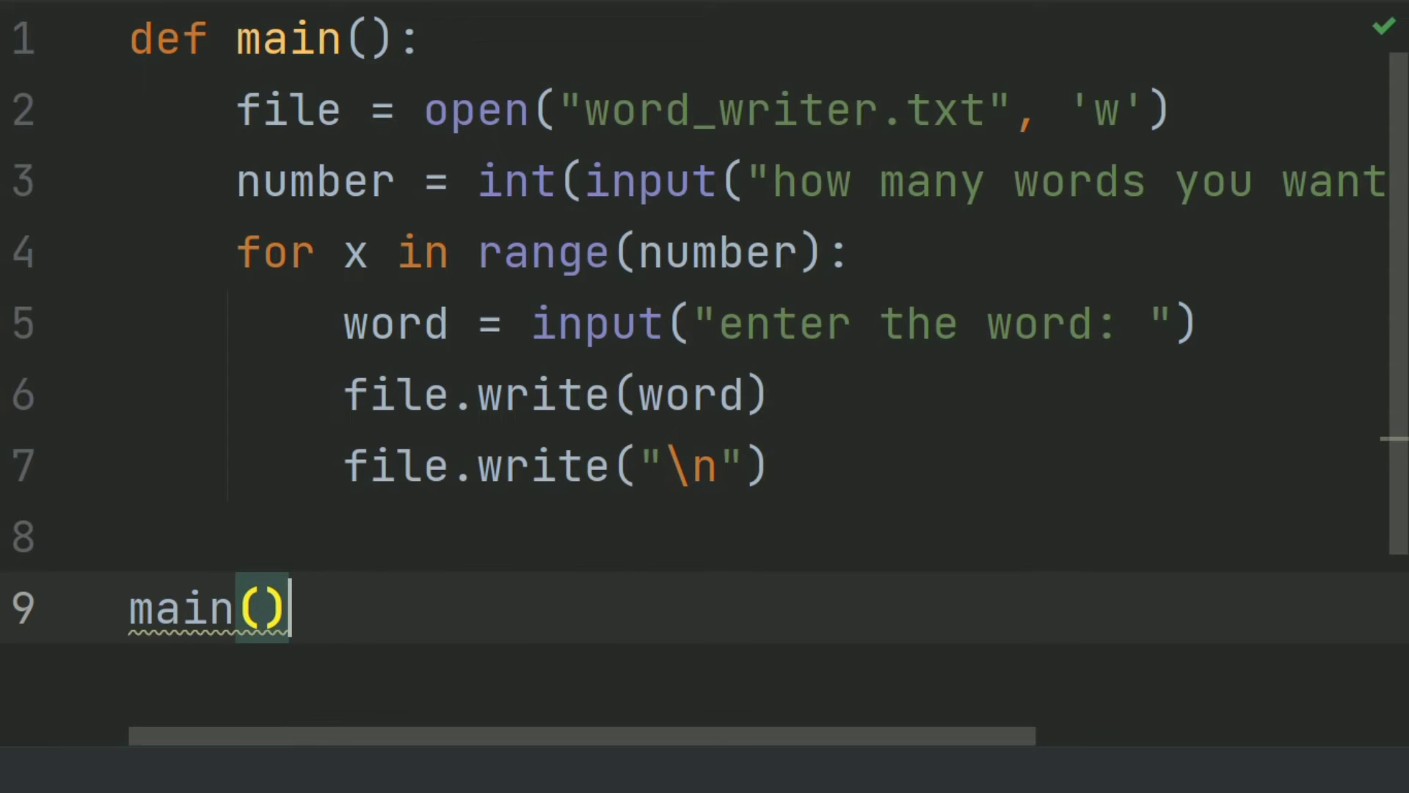
click(509, 22)
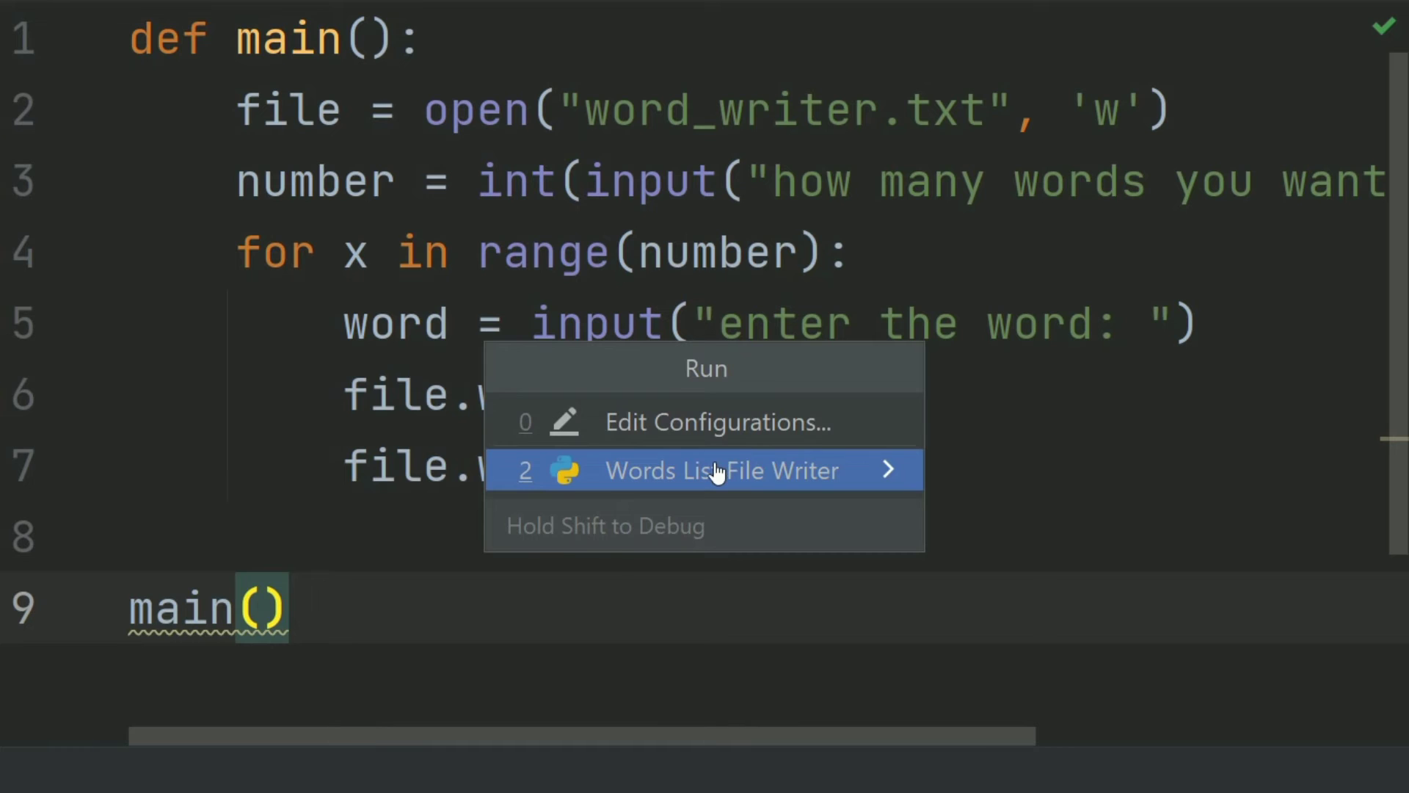
Run the Words List File Writer configuration and answer 3 for the word count.
click(706, 470)
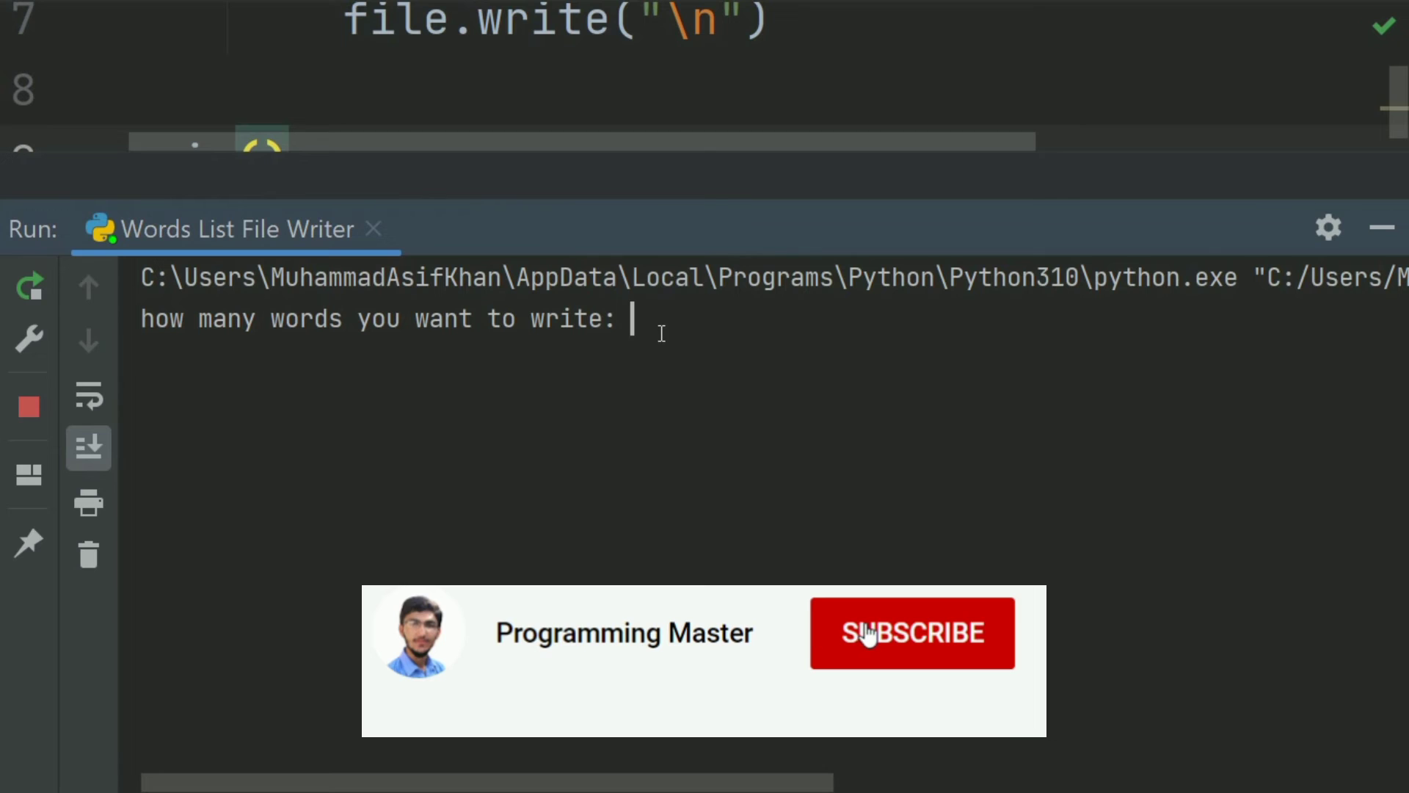
text(3)
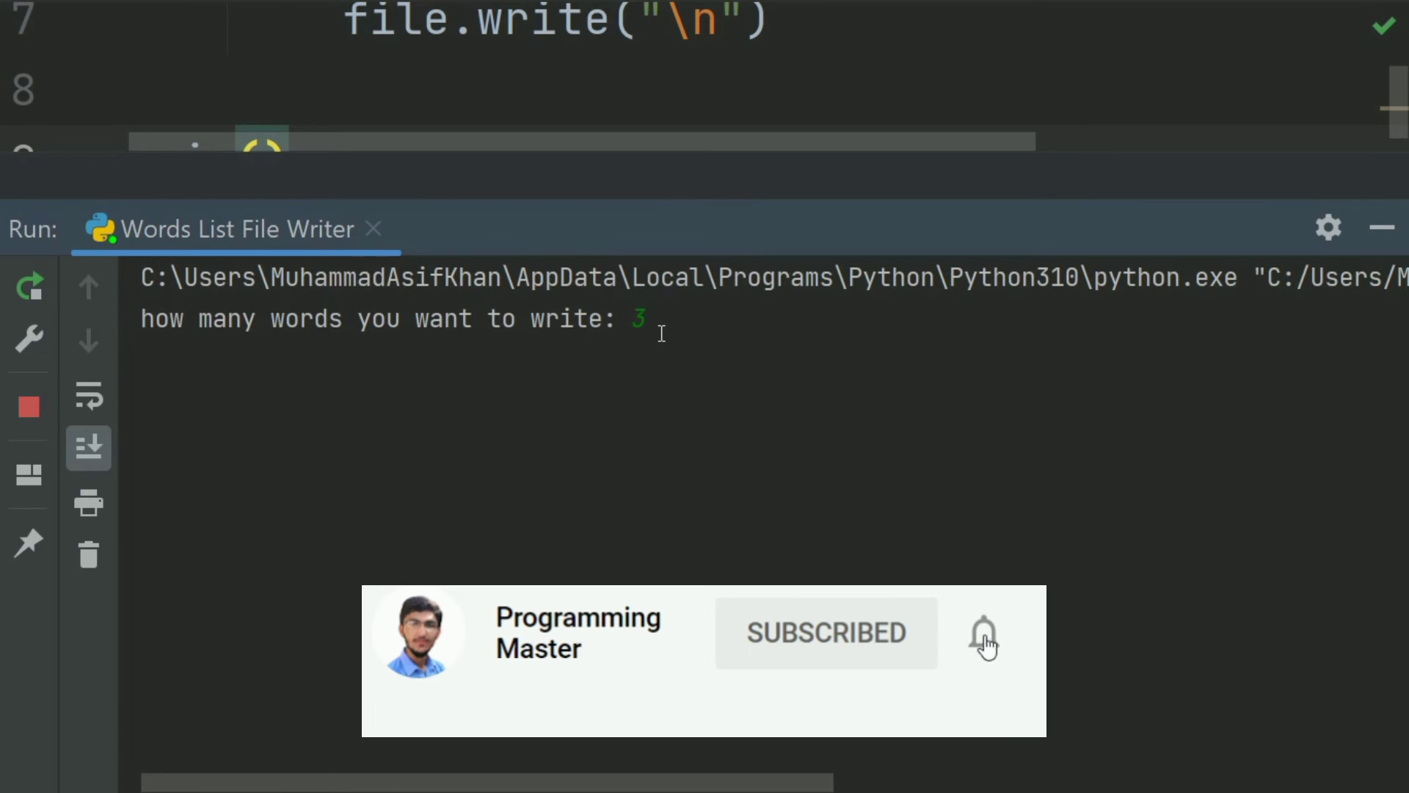
key(enter)
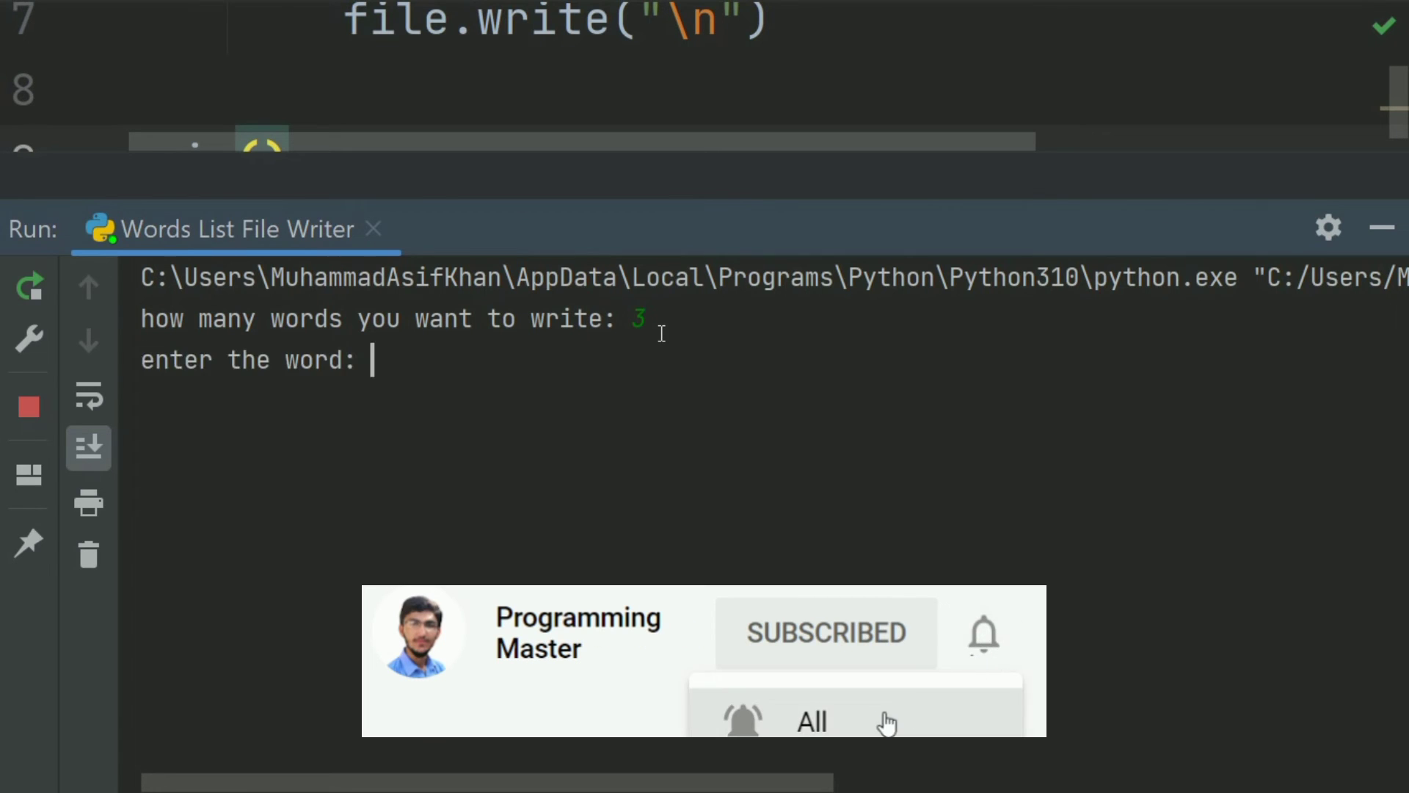
Enter the three words Asif, Haalim and Mubashir in the Run console.
text(A)
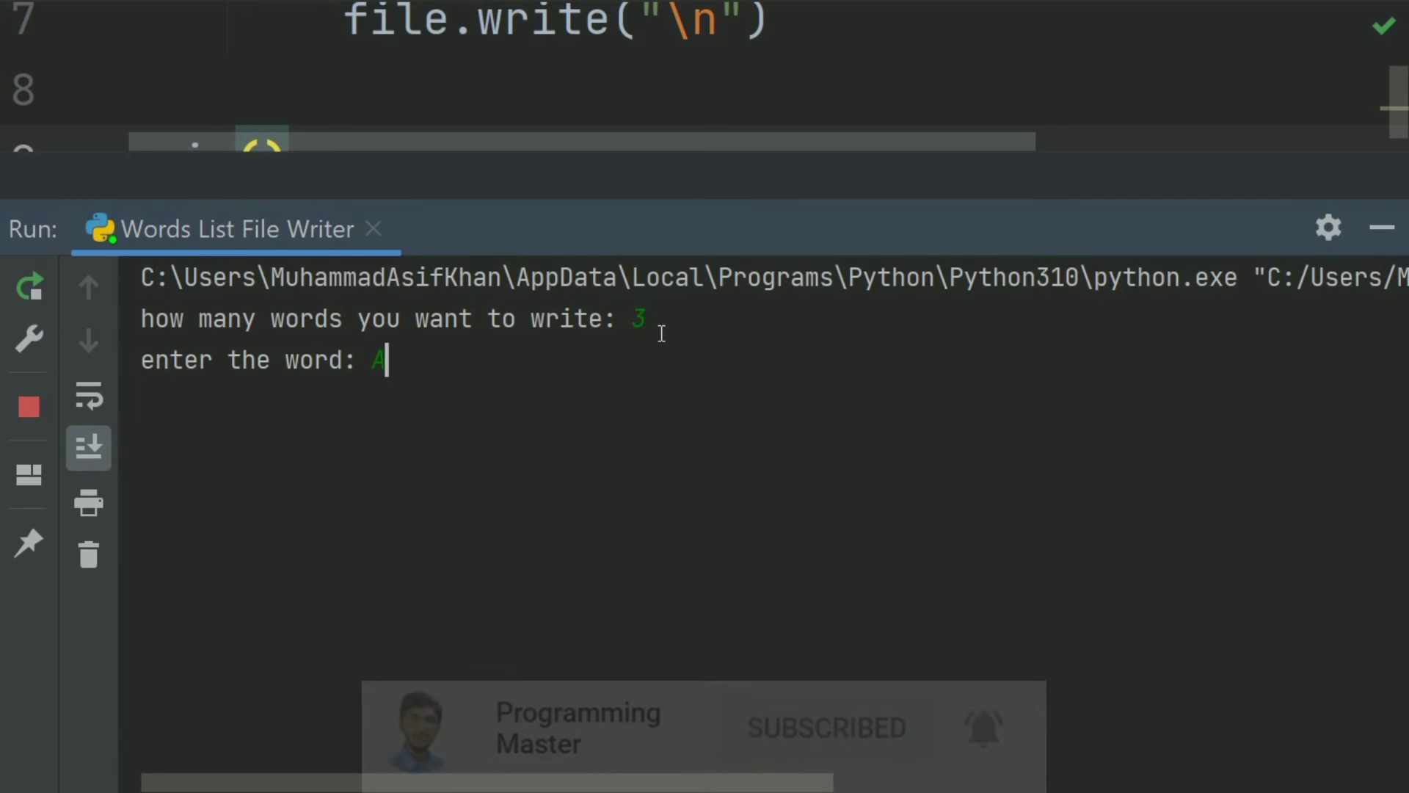
text(sif)
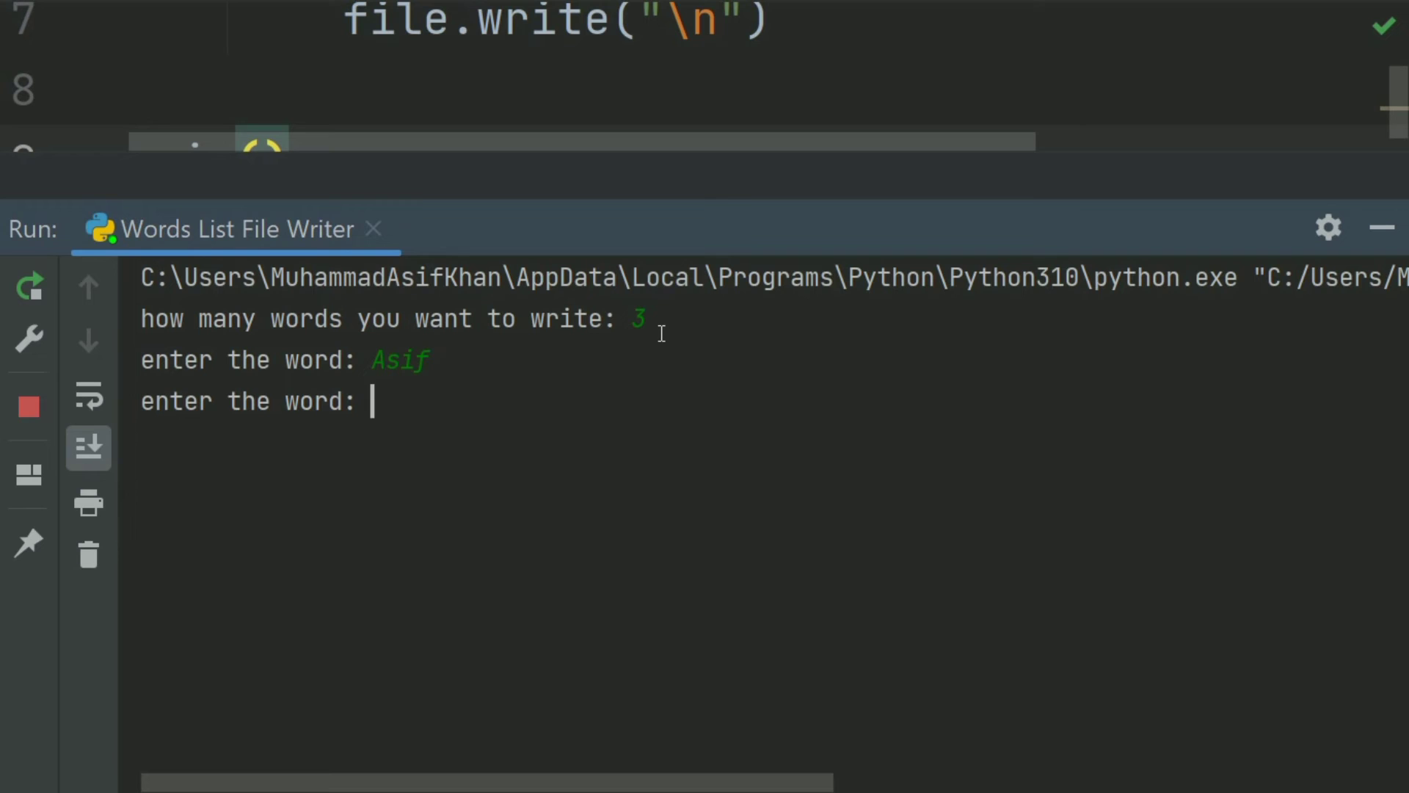
text(Haalim)
text(Mu)
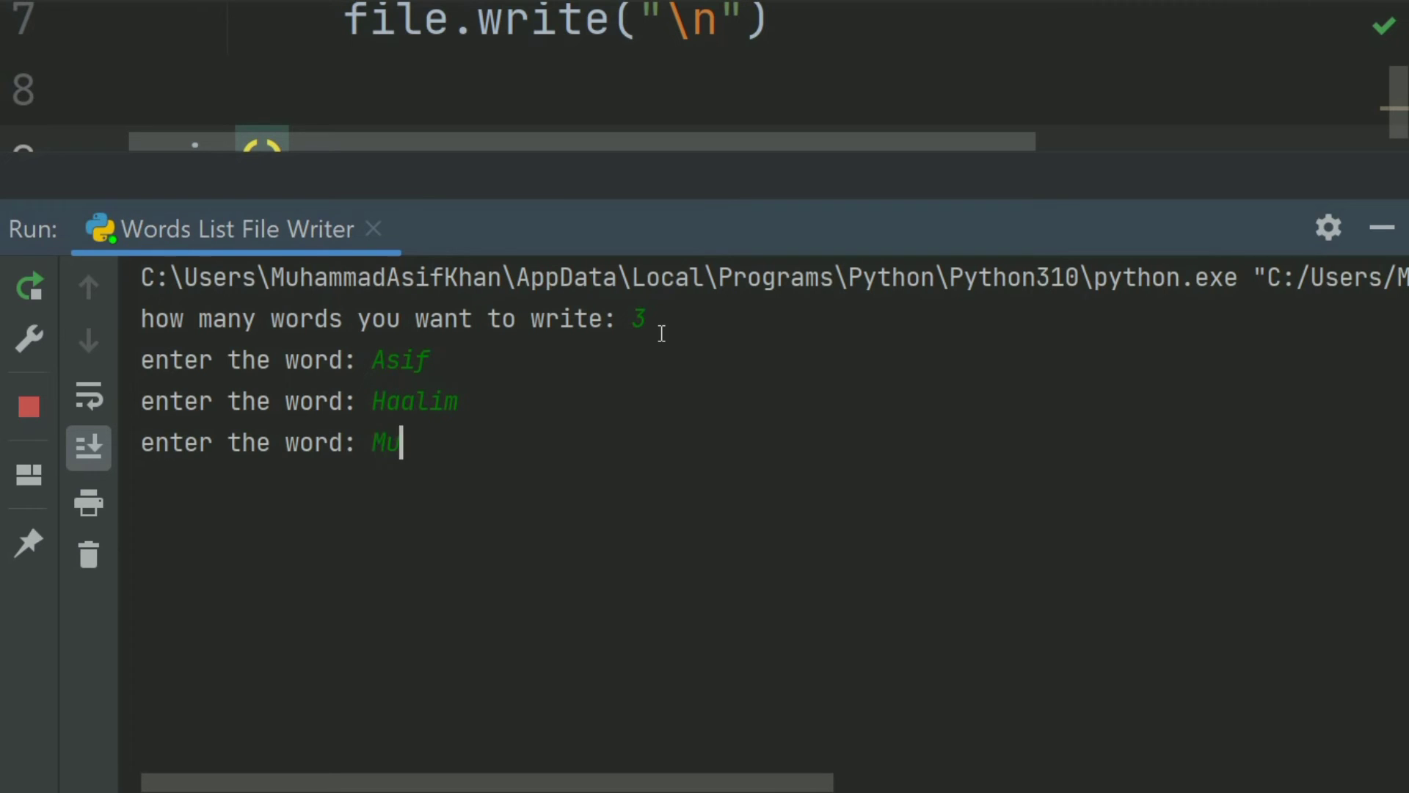
text(bashir)
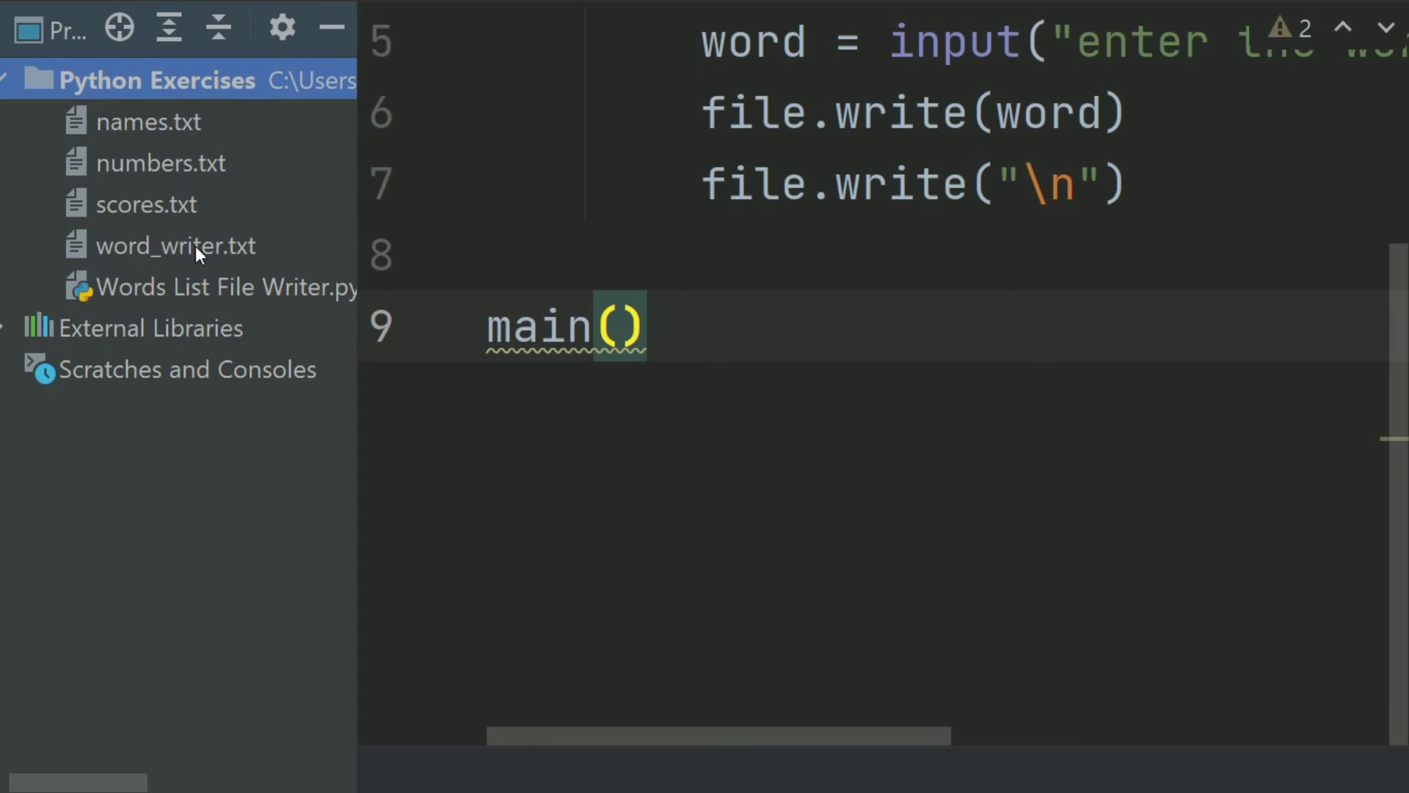
Check word_writer.txt shows the three words, then return to the script.
click(165, 245)
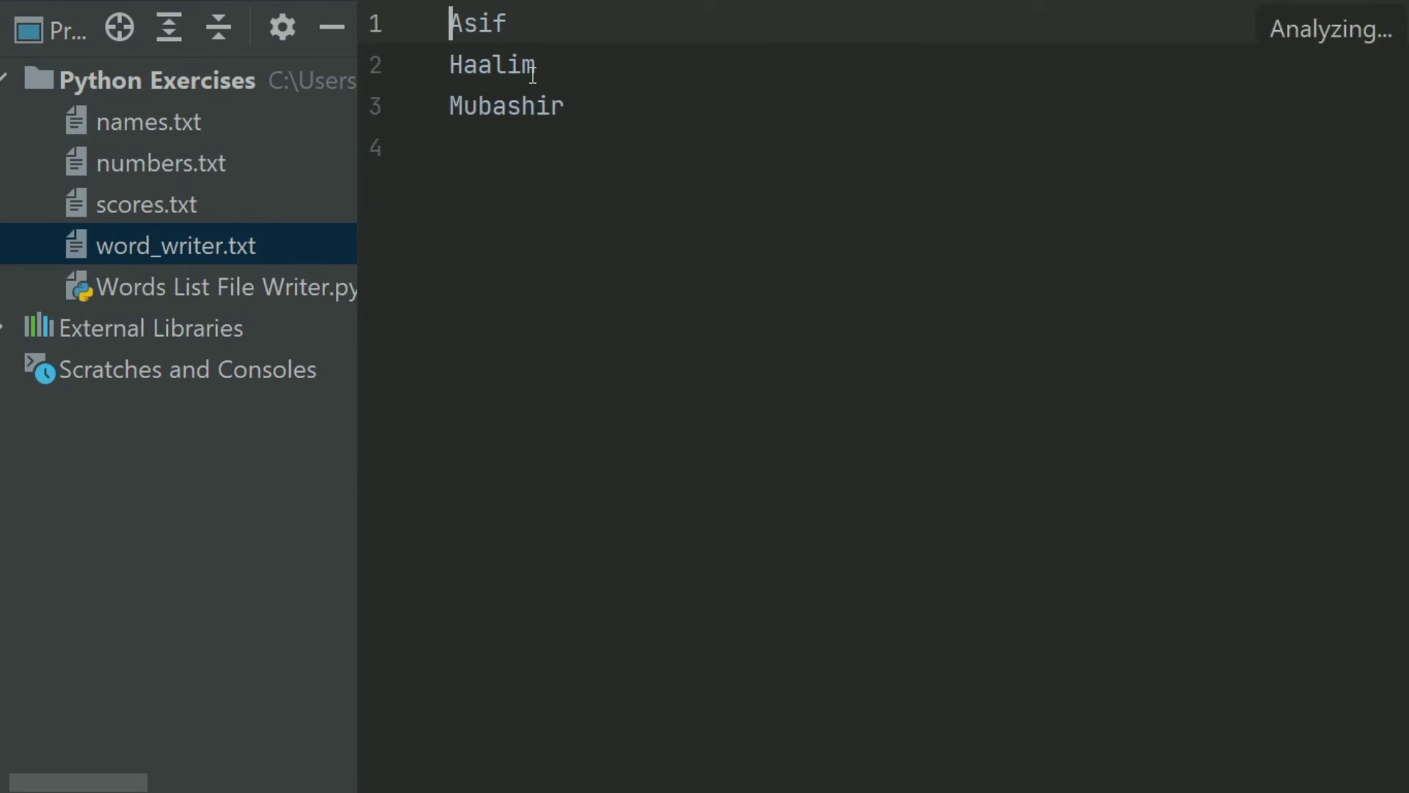
click(507, 106)
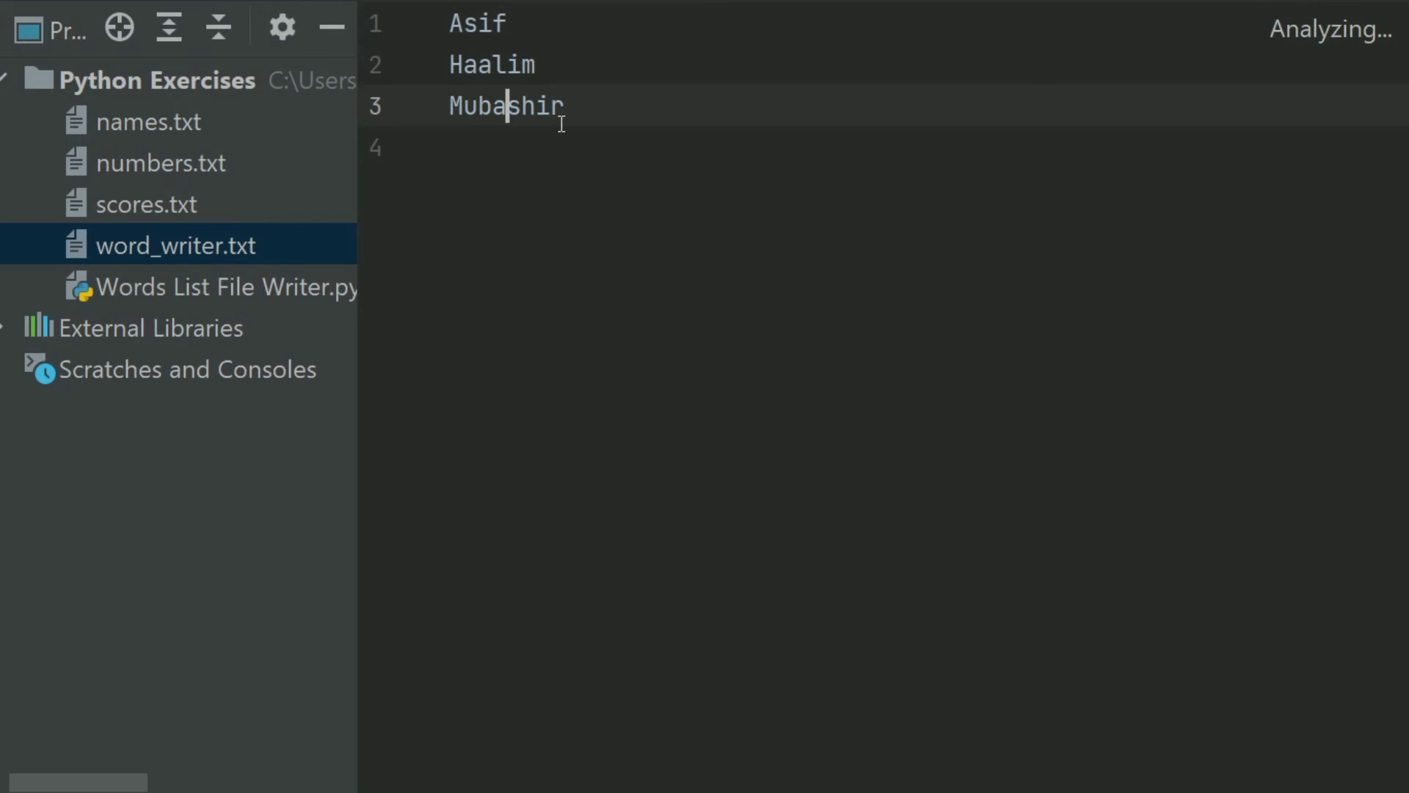
mouse_move(281, 26)
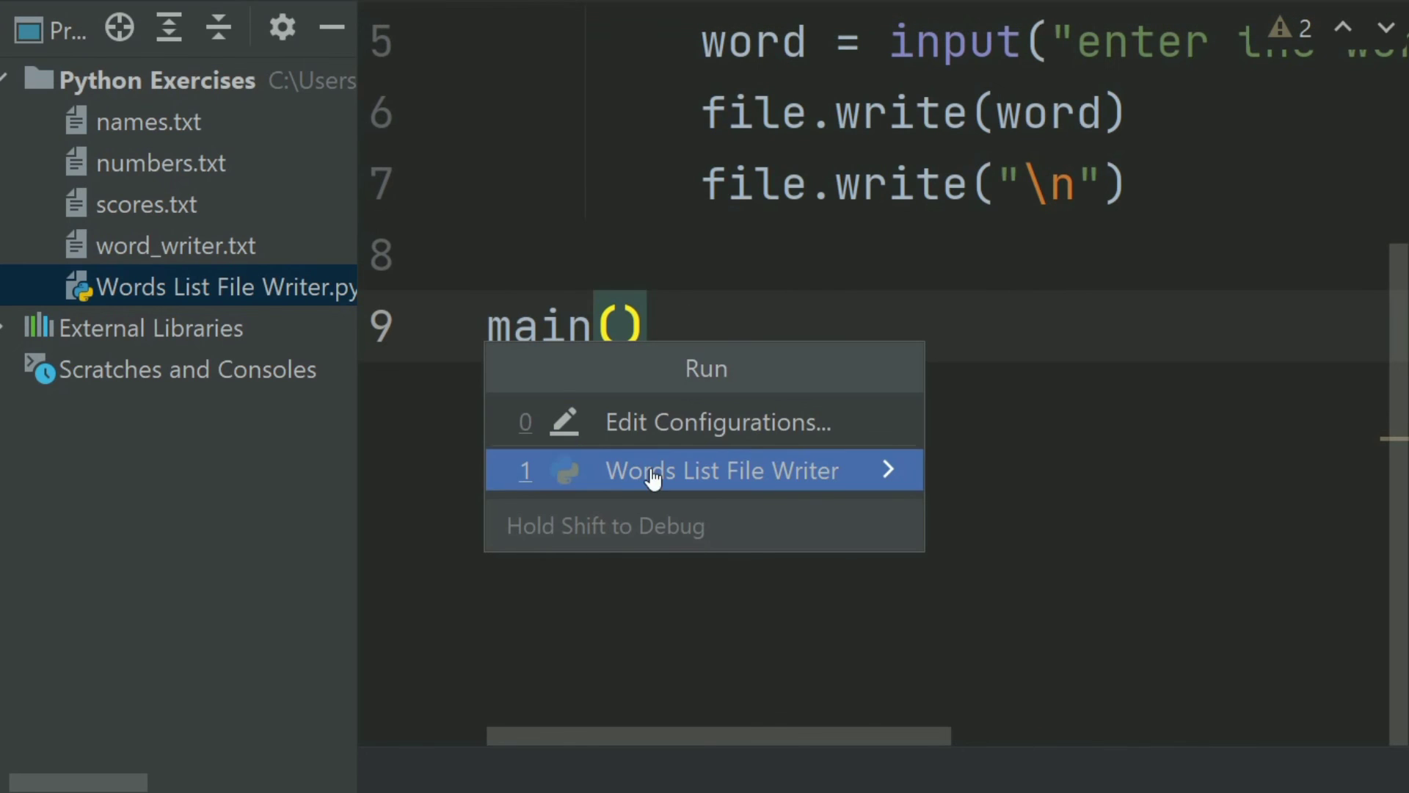
Rerun the Words List File Writer configuration and answer 5 for the word count.
click(719, 470)
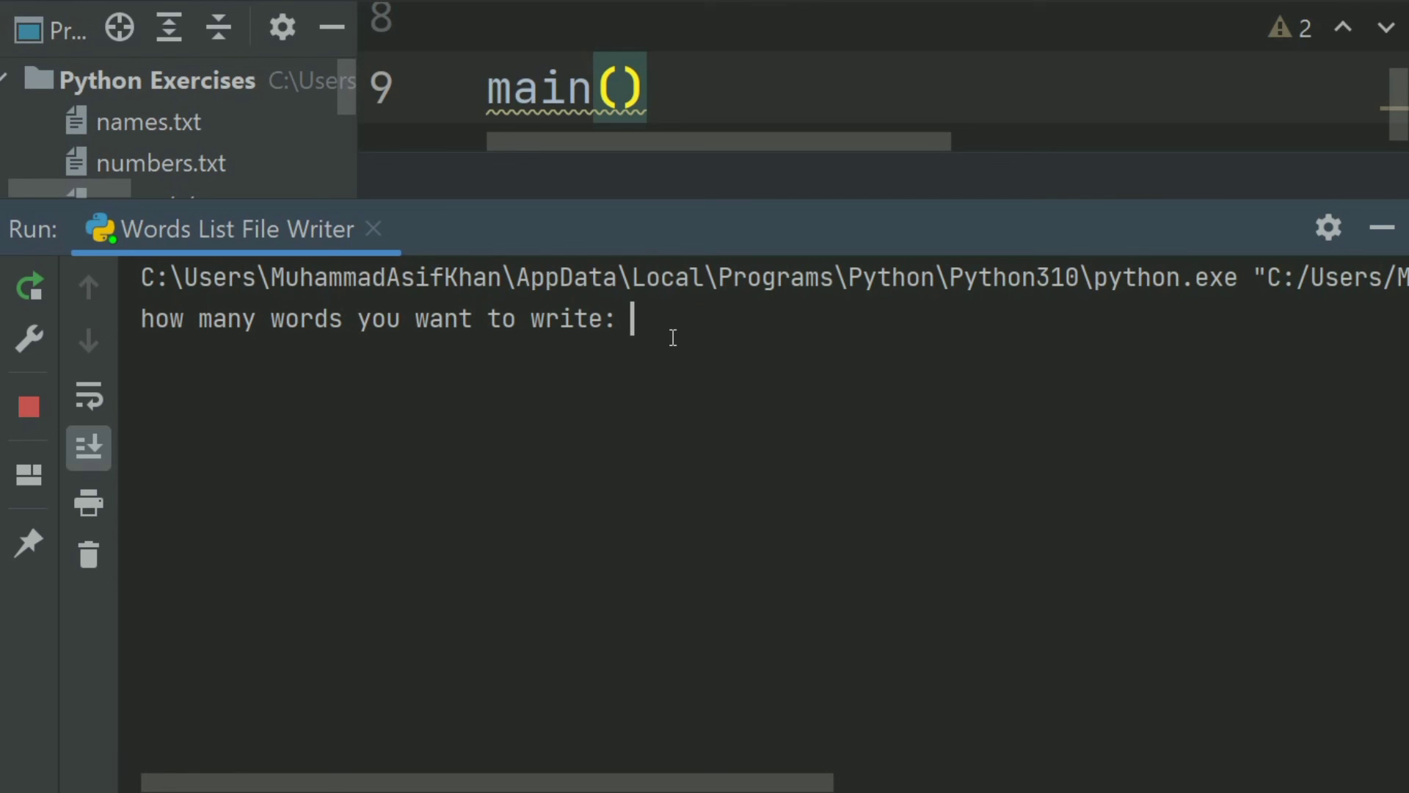
text(5)
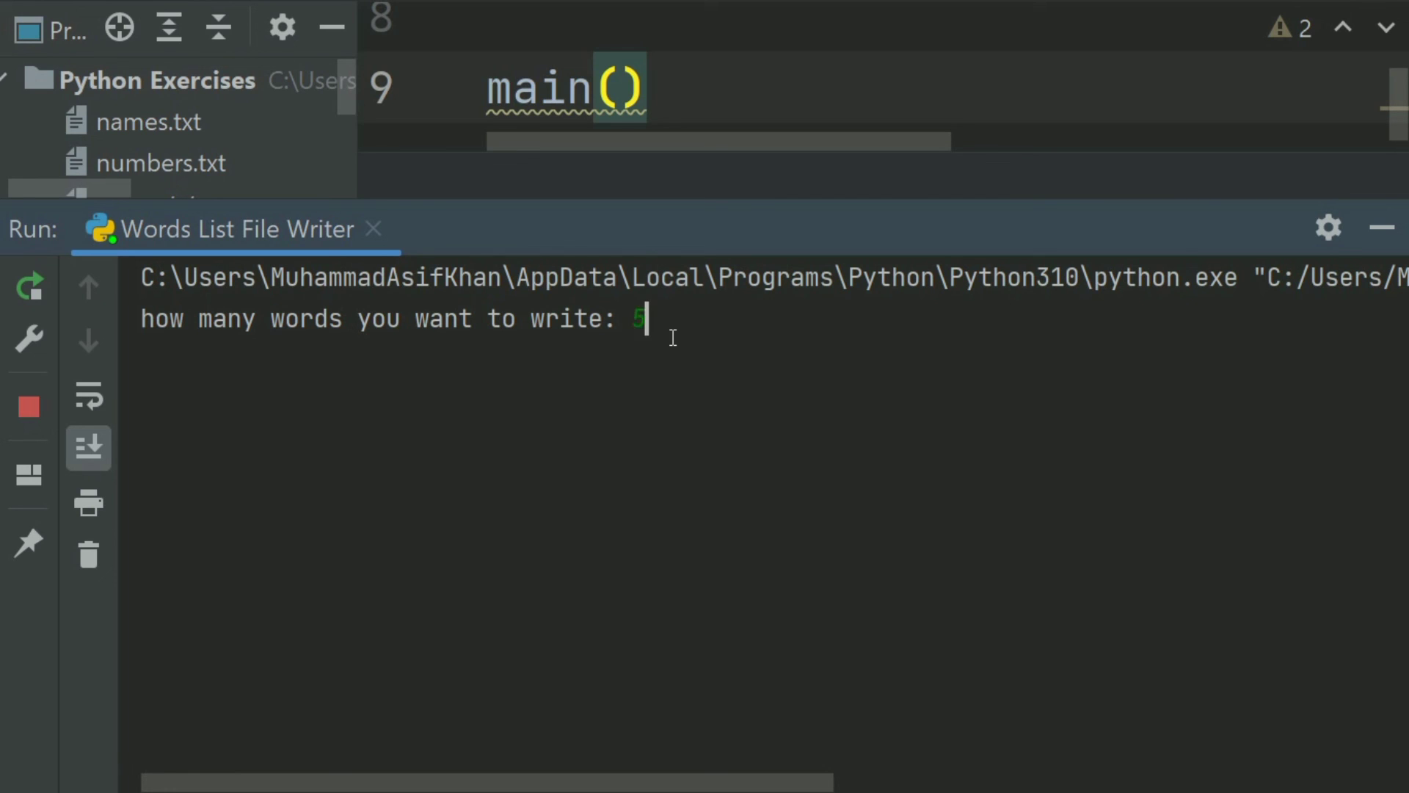
key(enter)
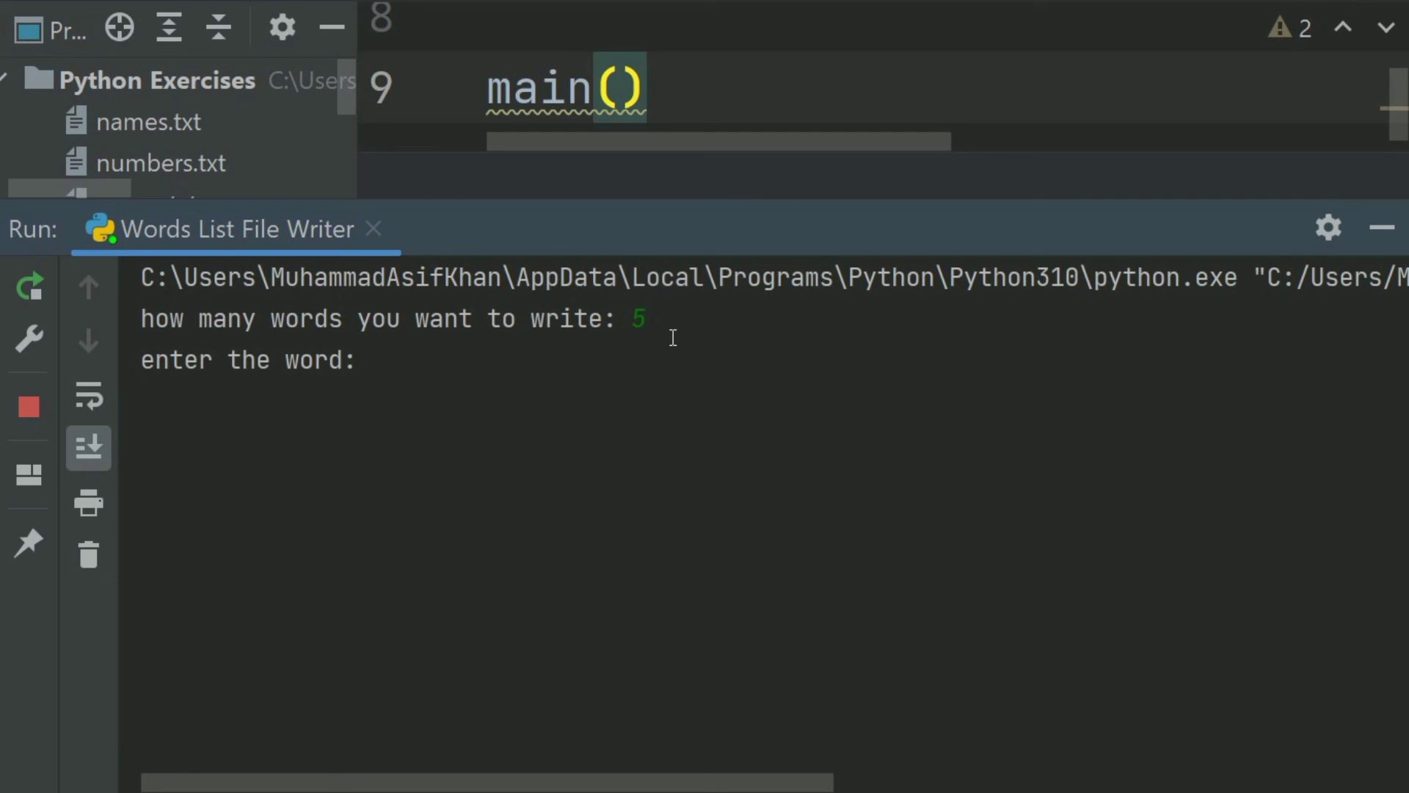
Enter Asif, Haalim, Sajid, Majid and Zartab, then check word_writer.txt lists them.
text(Asif)
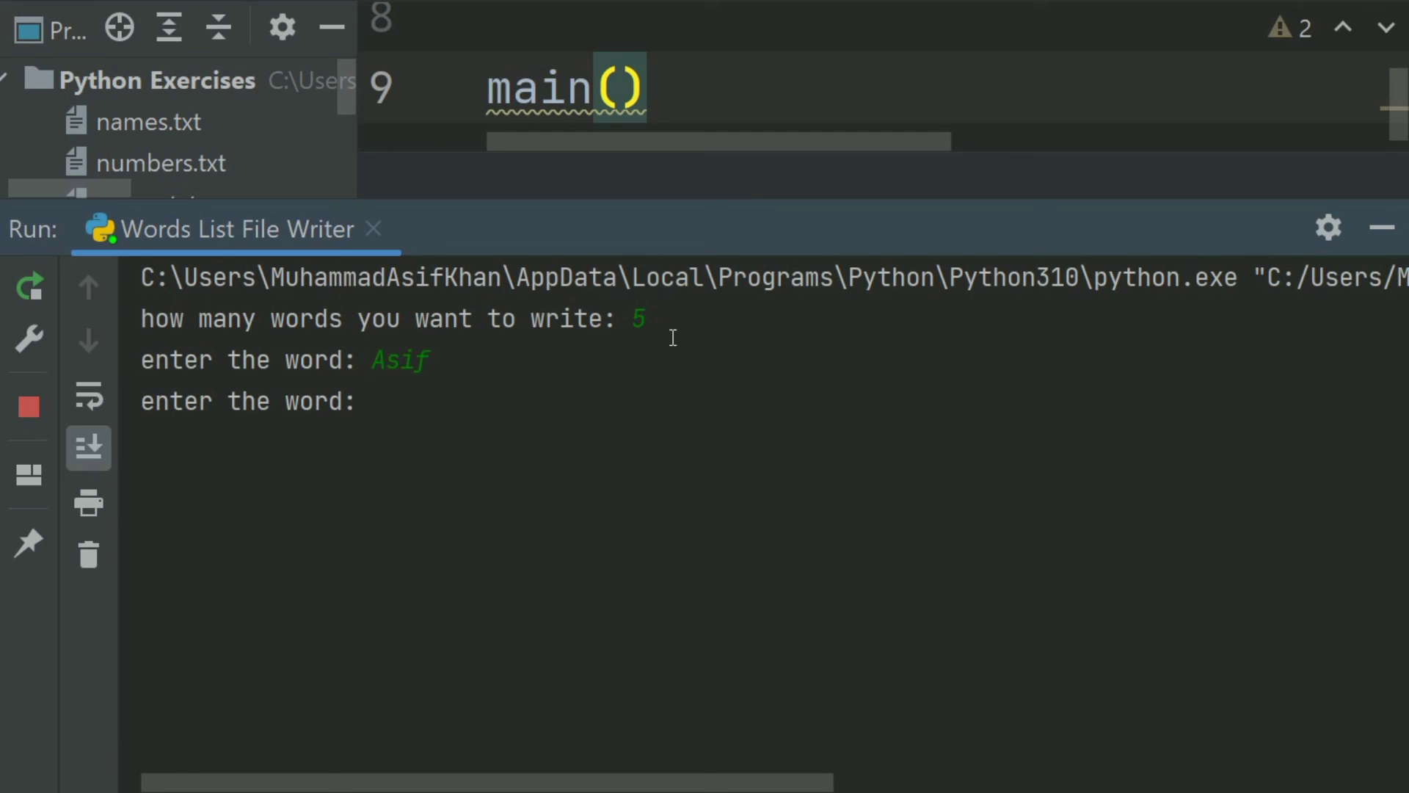
text(Haam)
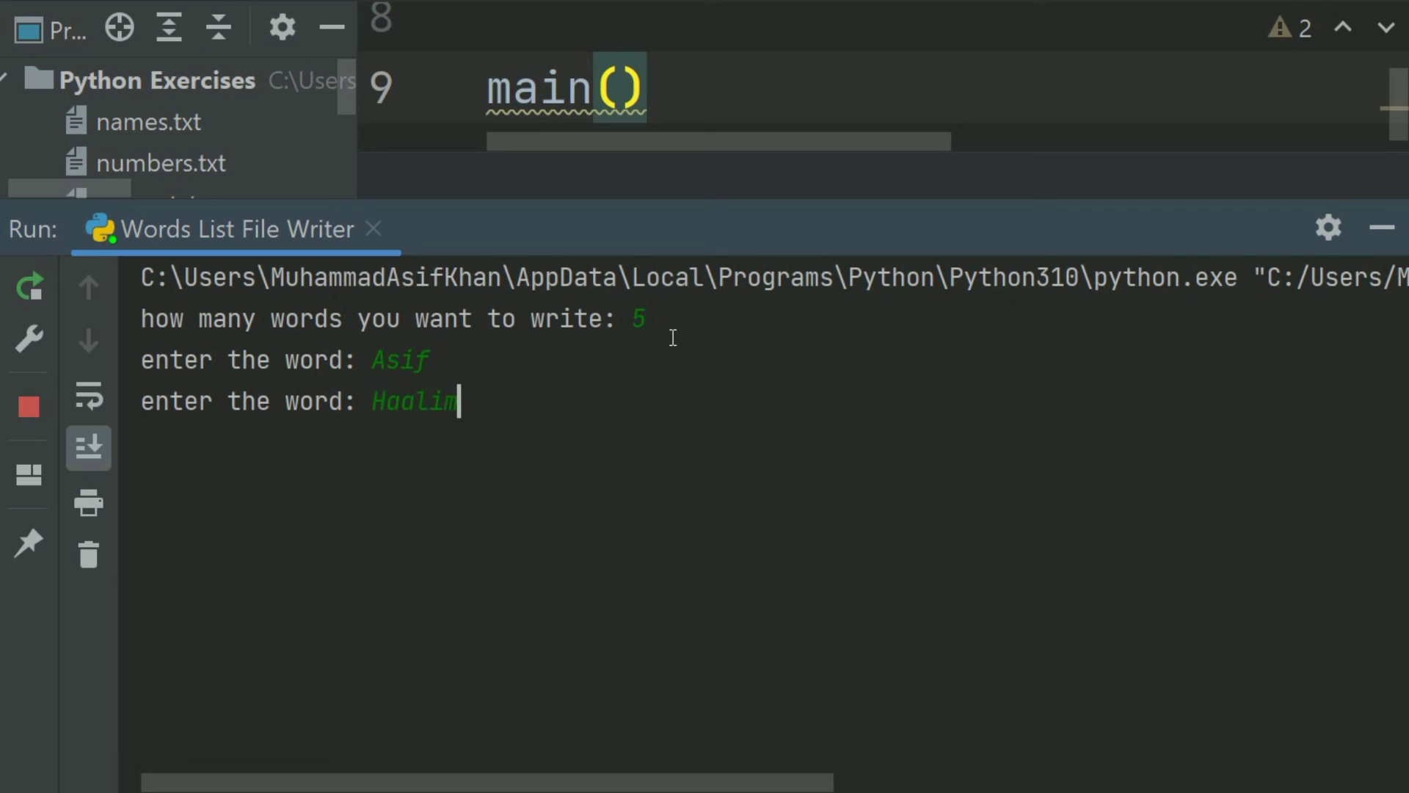
text(Sajid)
text(Ma)
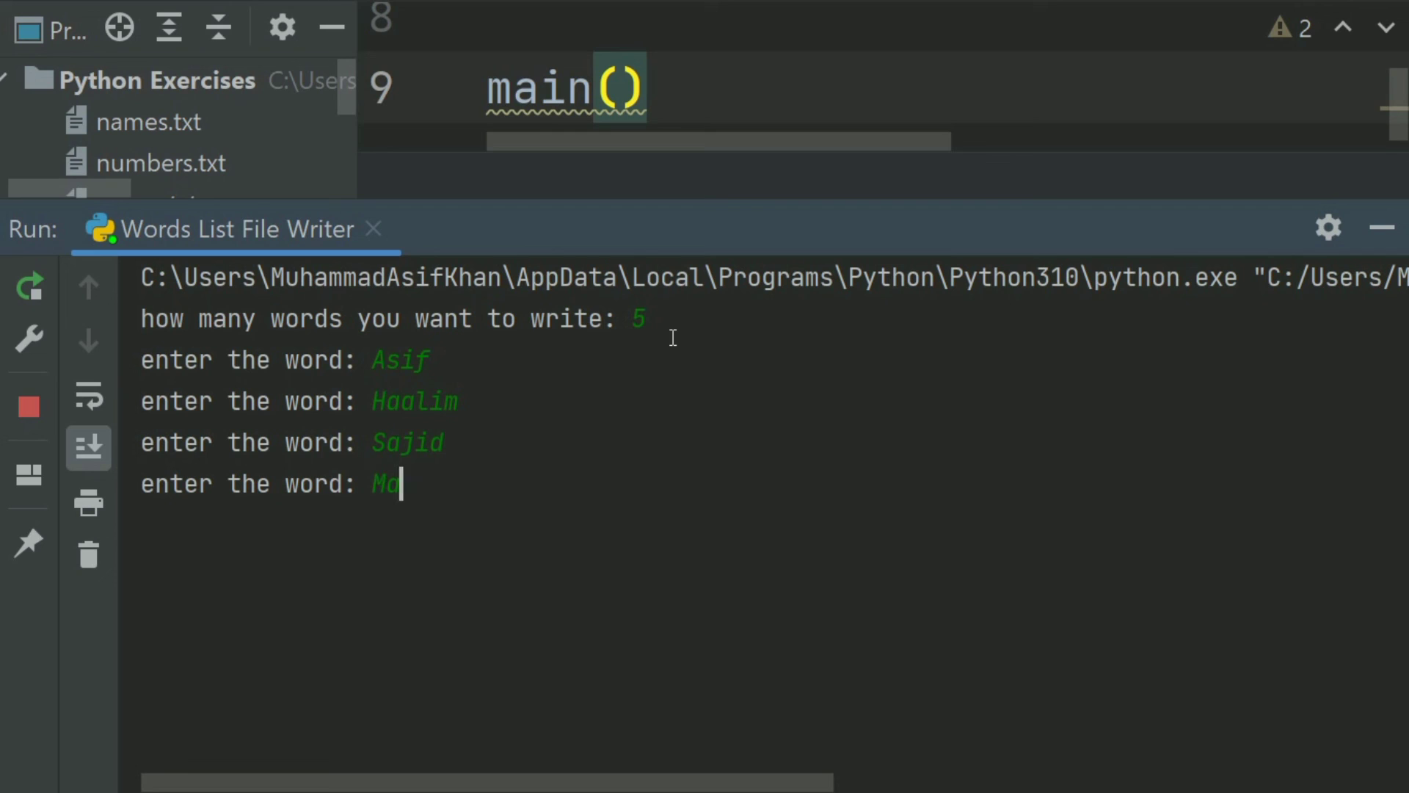
text(jid)
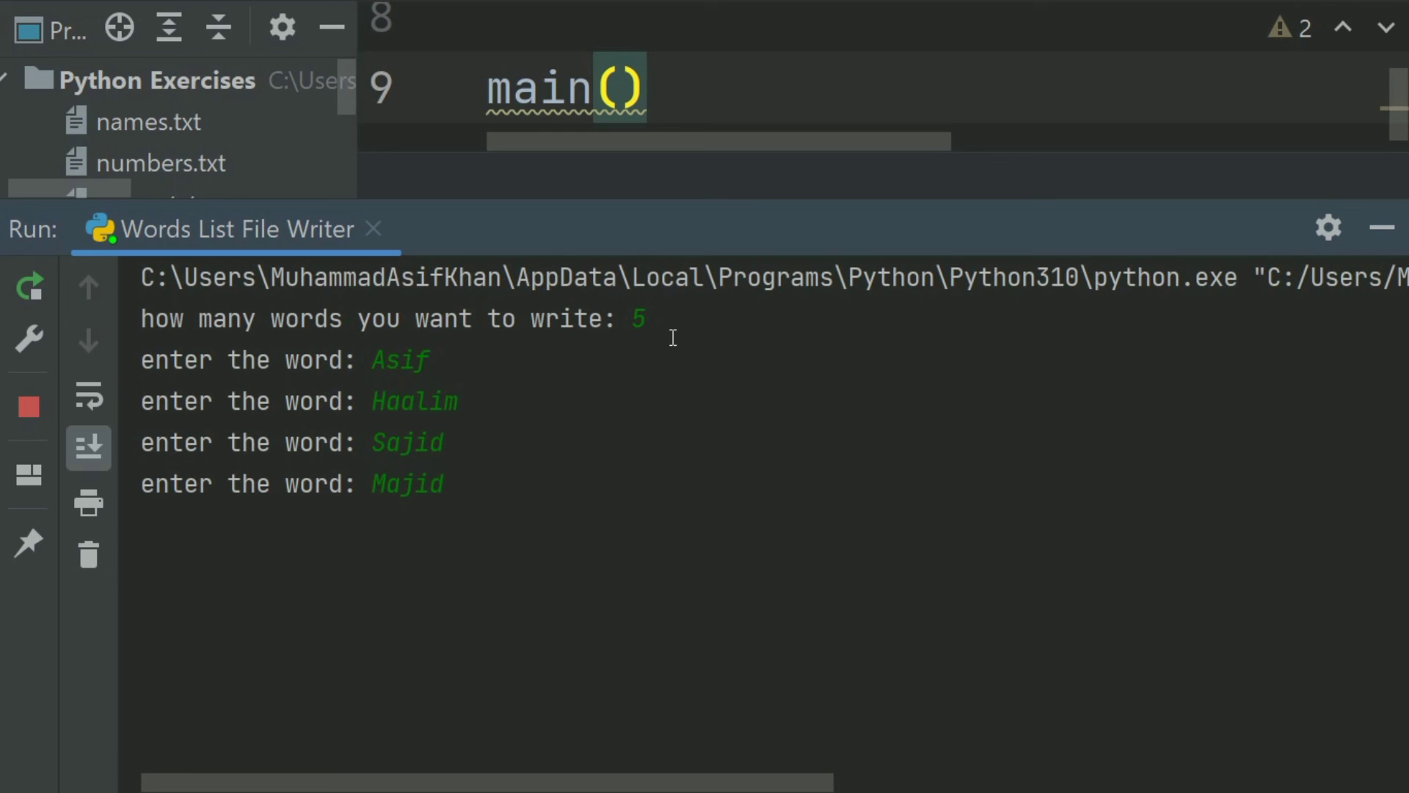
key(enter)
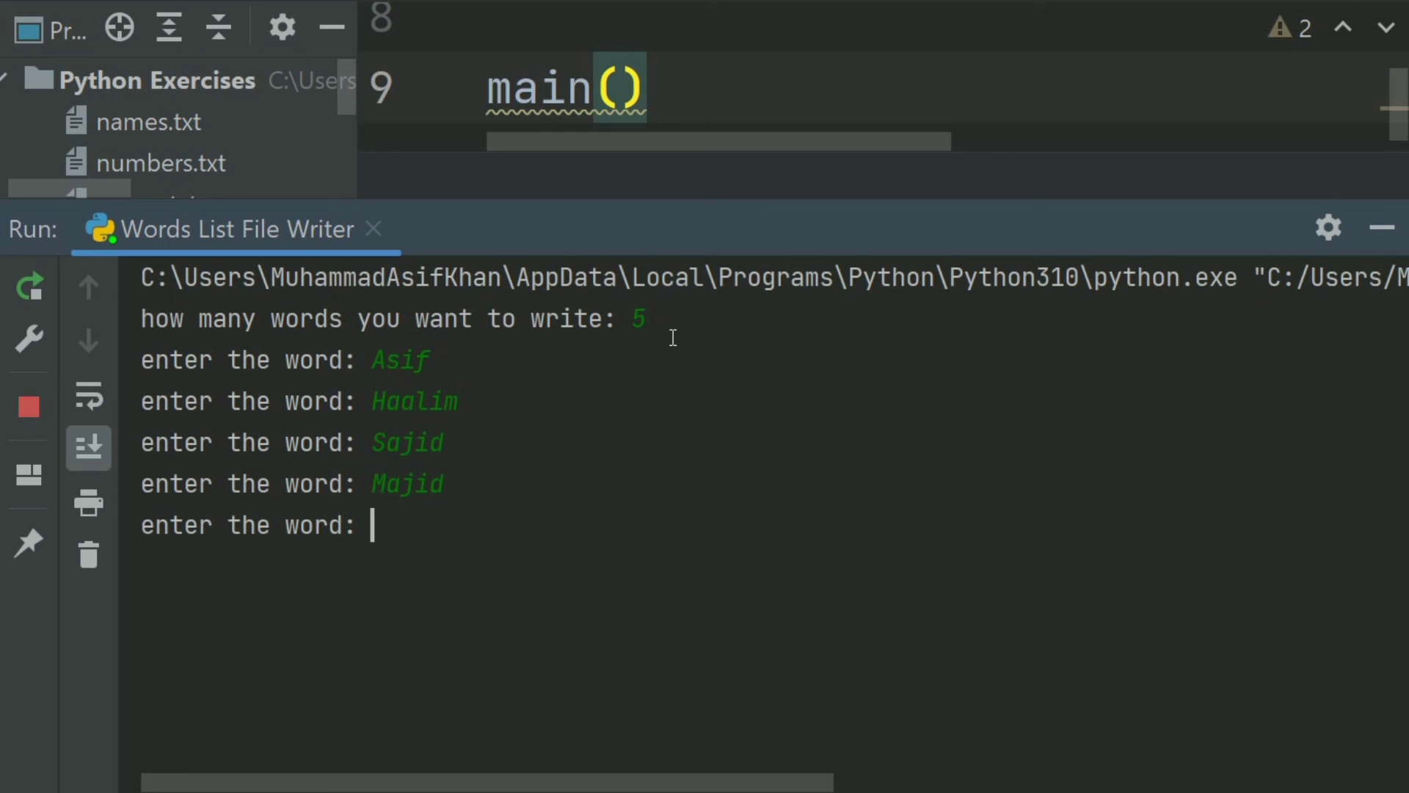
text(Zartab)
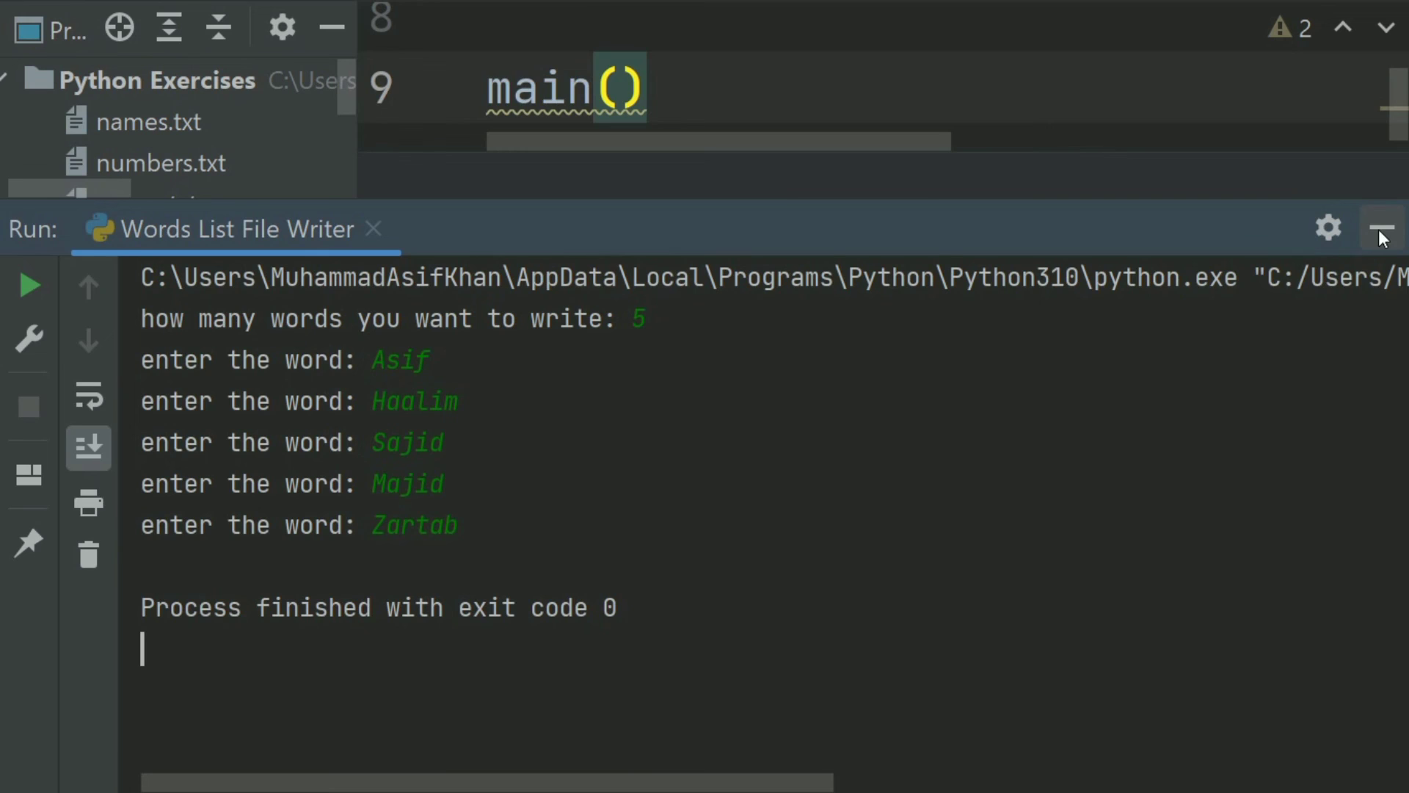
double_click(175, 245)
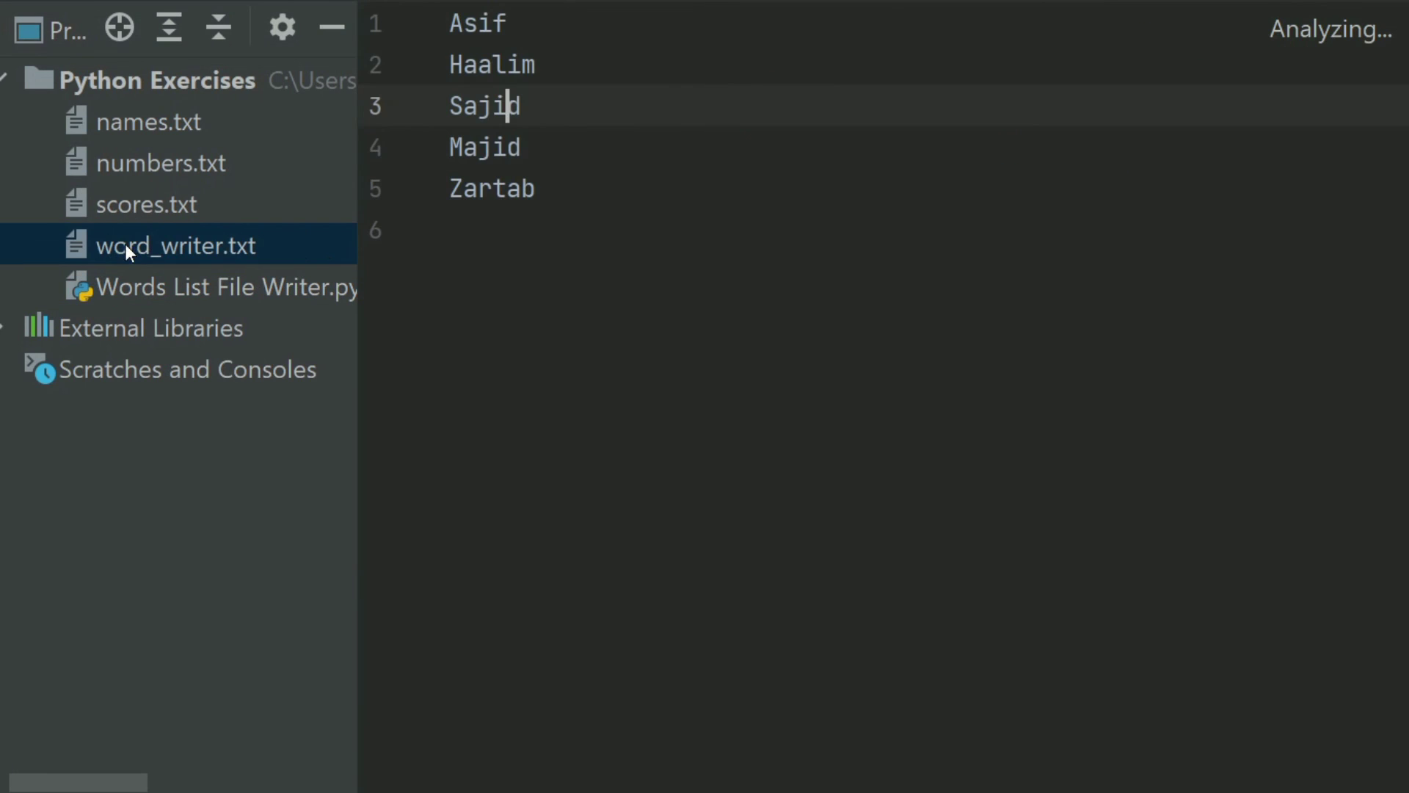